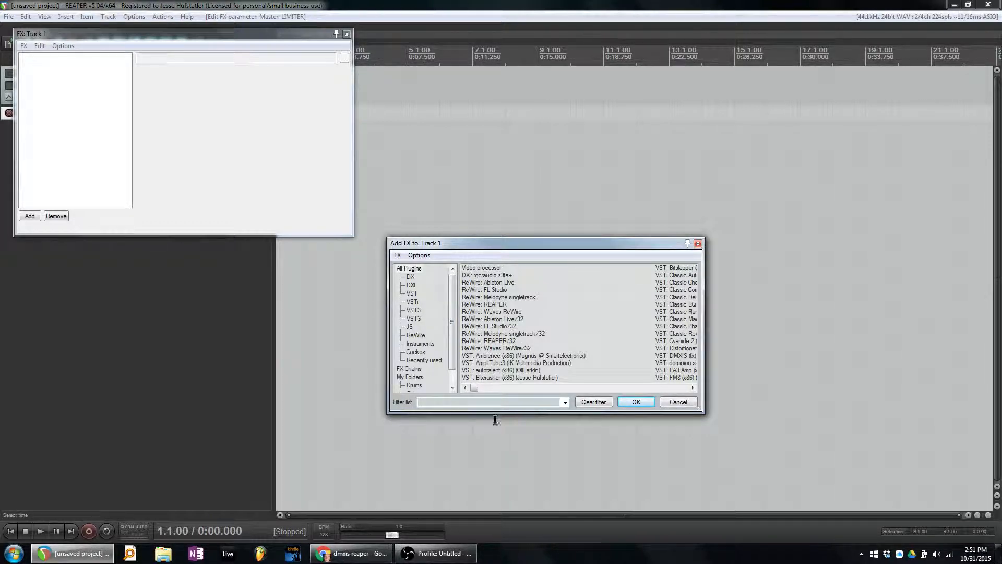
- Add VSTi DMXIS (instrument) to Track 1, close the crashed plugin host and relaunch REAPER
{"action": "type", "text": "dmx"}
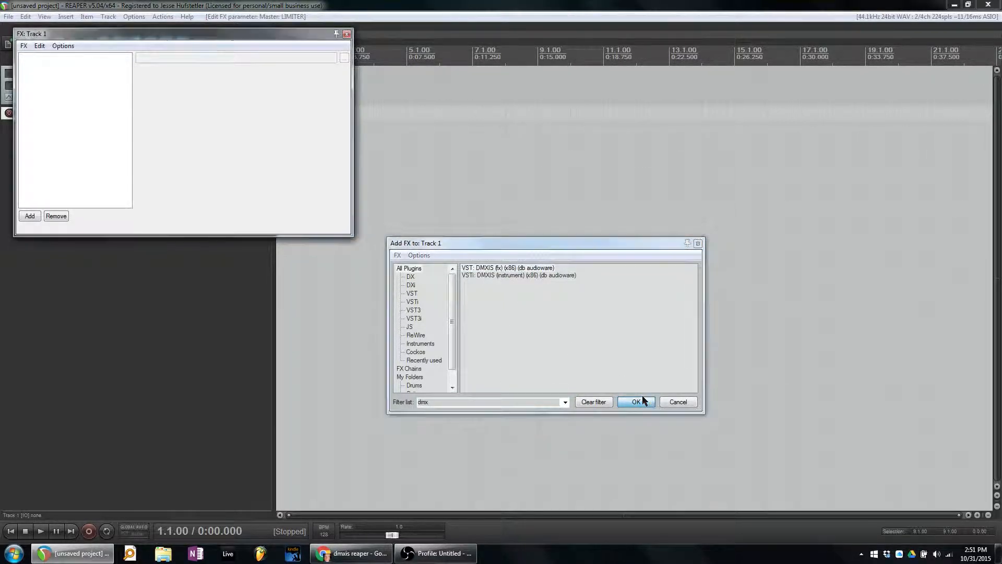
{"action": "left_click", "coordinate": [636, 401]}
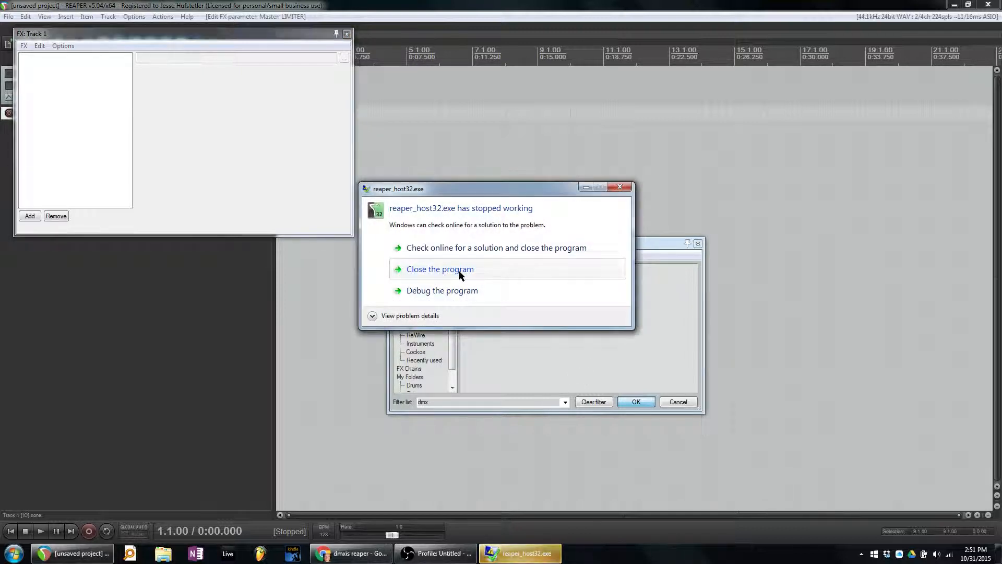
{"action": "left_click", "coordinate": [439, 269]}
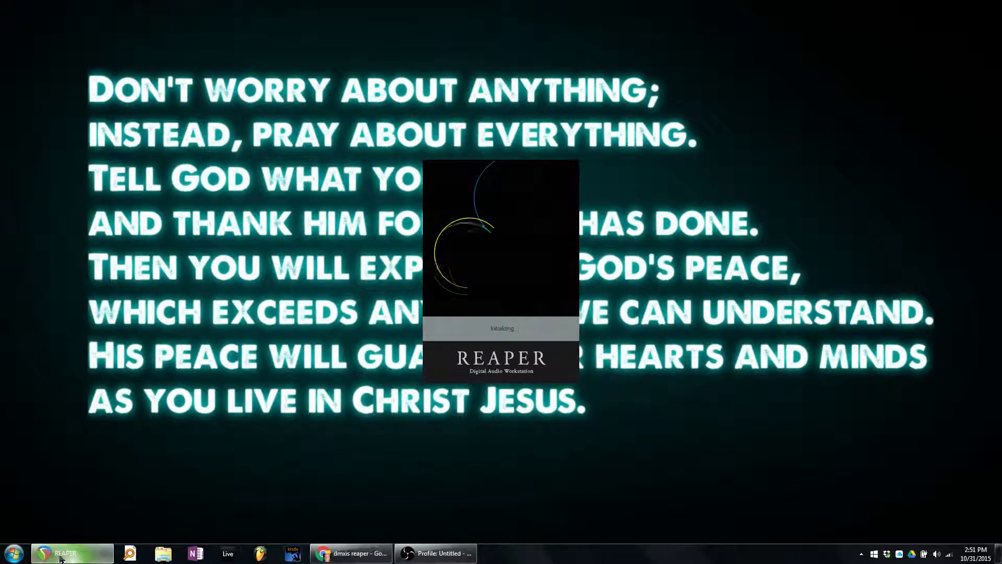
{"action": "left_click", "coordinate": [72, 553]}
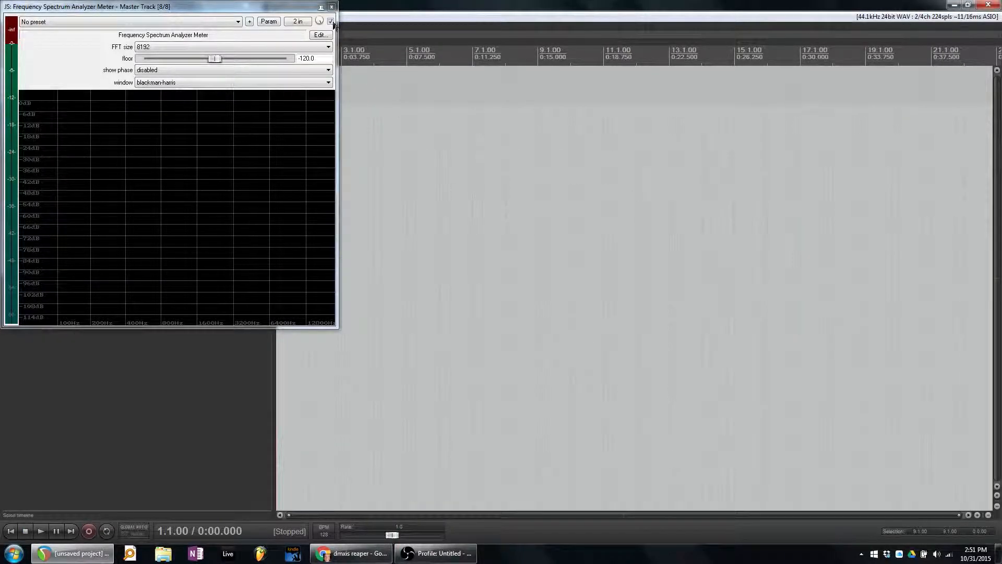
- Retry adding the DMXIS instrument to Track 1, then close the frozen REAPER from the Not Responding dialog
{"action": "left_click", "coordinate": [331, 6]}
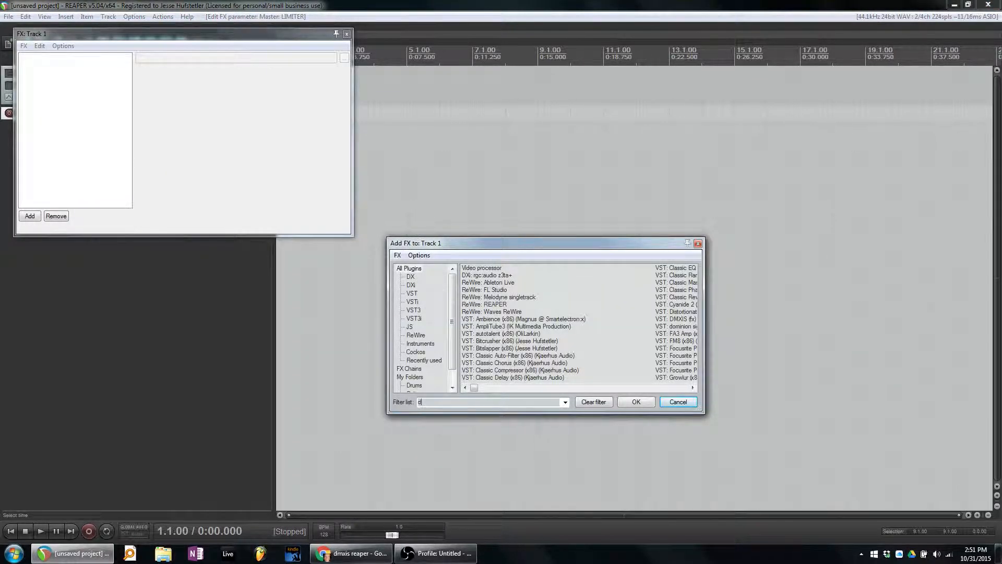
{"action": "type", "text": "mx"}
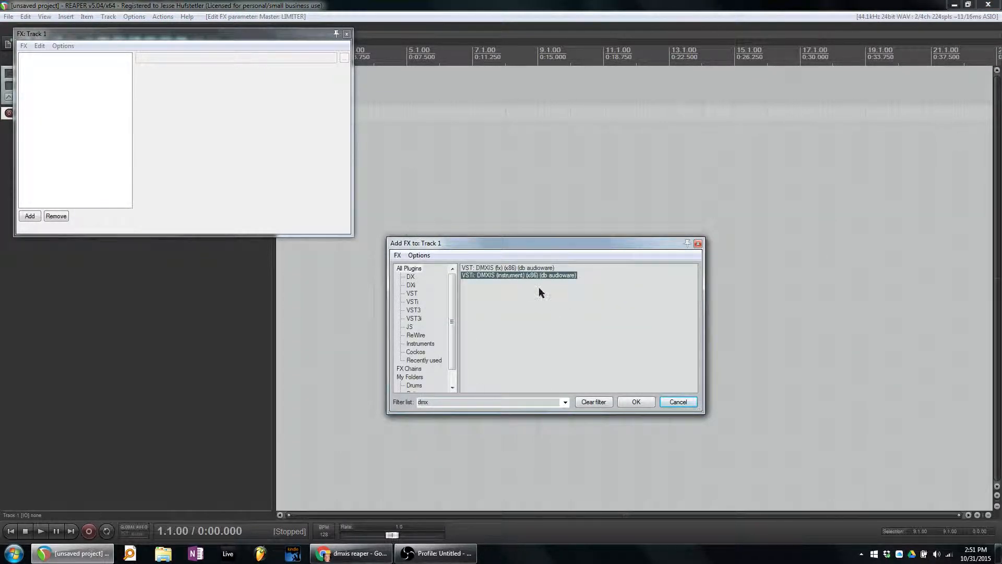
{"action": "mouse_move", "coordinate": [592, 378]}
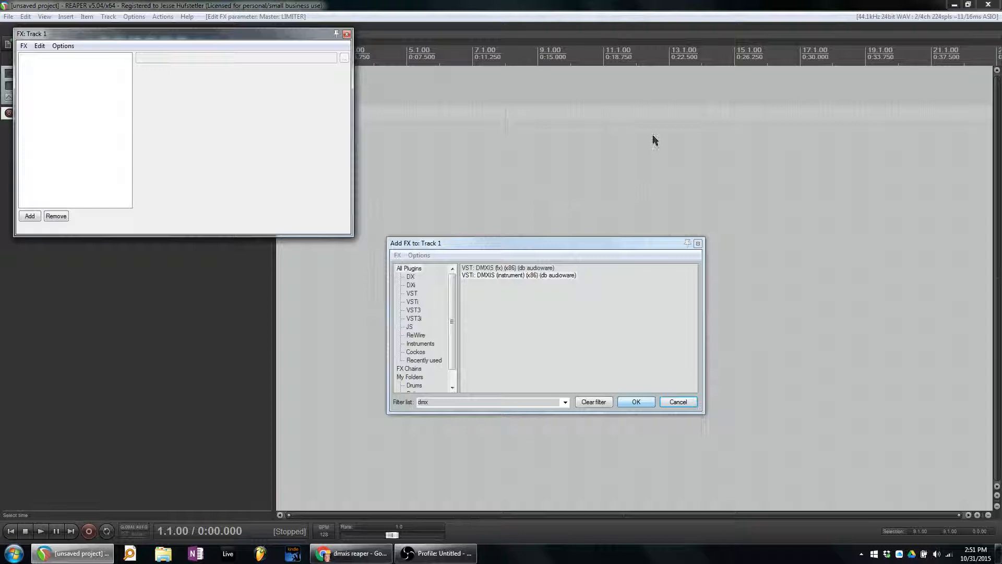
{"action": "mouse_move", "coordinate": [787, 154]}
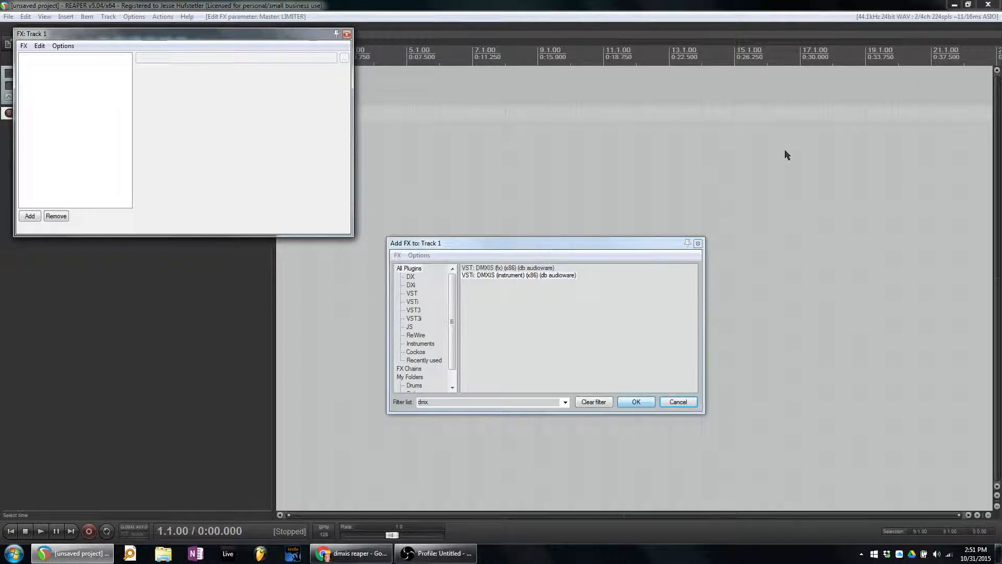
{"action": "left_click", "coordinate": [635, 401]}
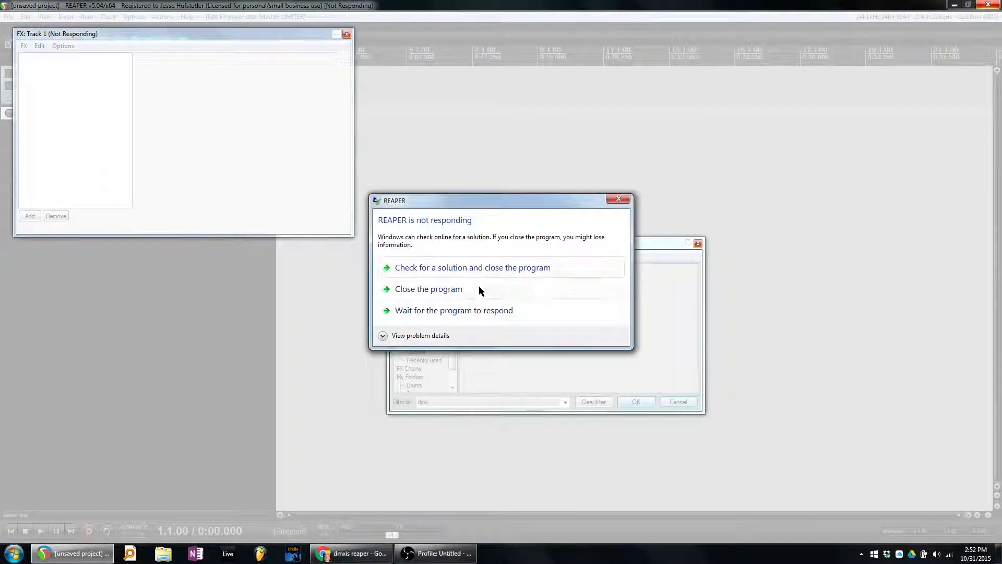
{"action": "left_click", "coordinate": [428, 289]}
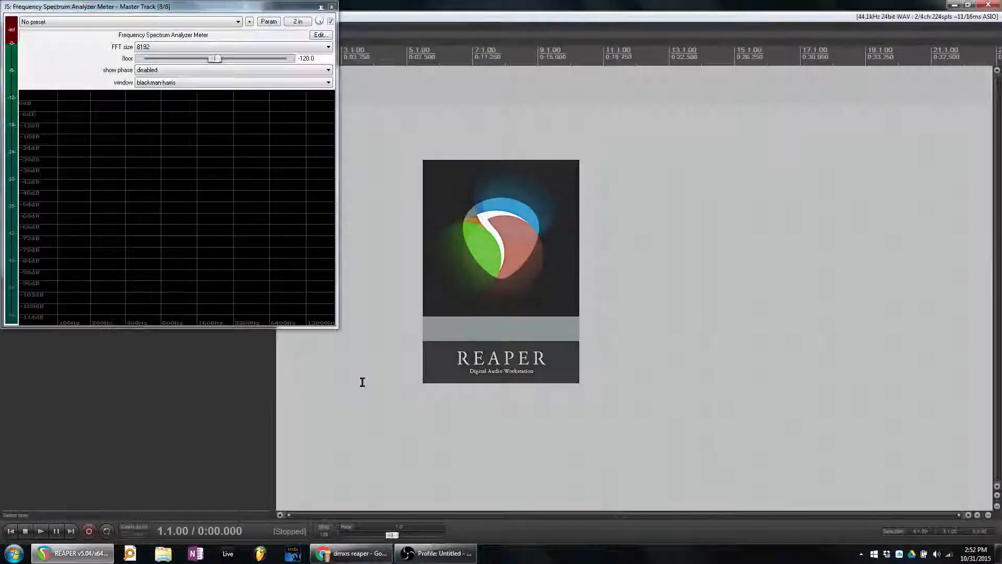
- Show the About REAPER window confirming version 5.04 x64
{"action": "left_click", "coordinate": [330, 6]}
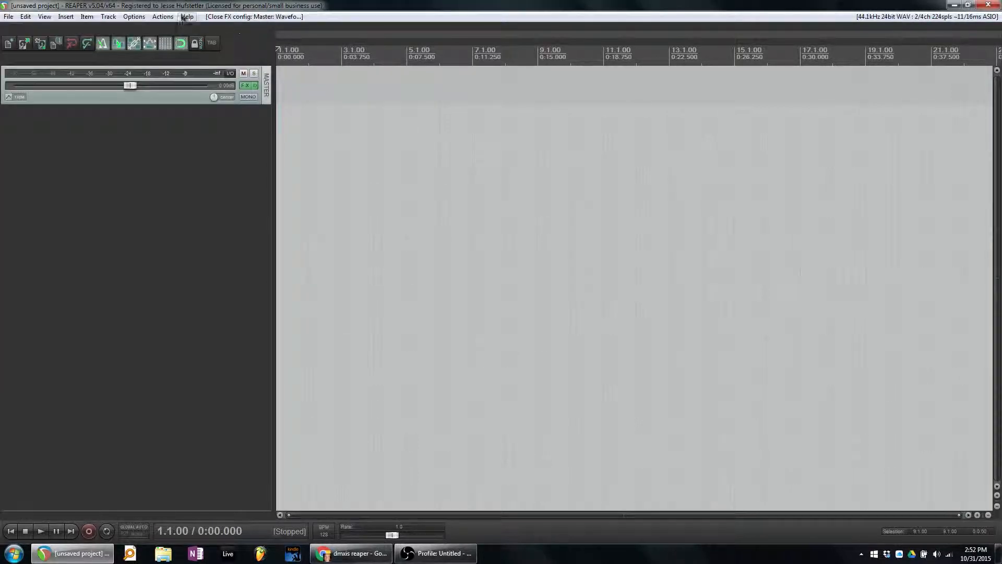
{"action": "left_click", "coordinate": [187, 15]}
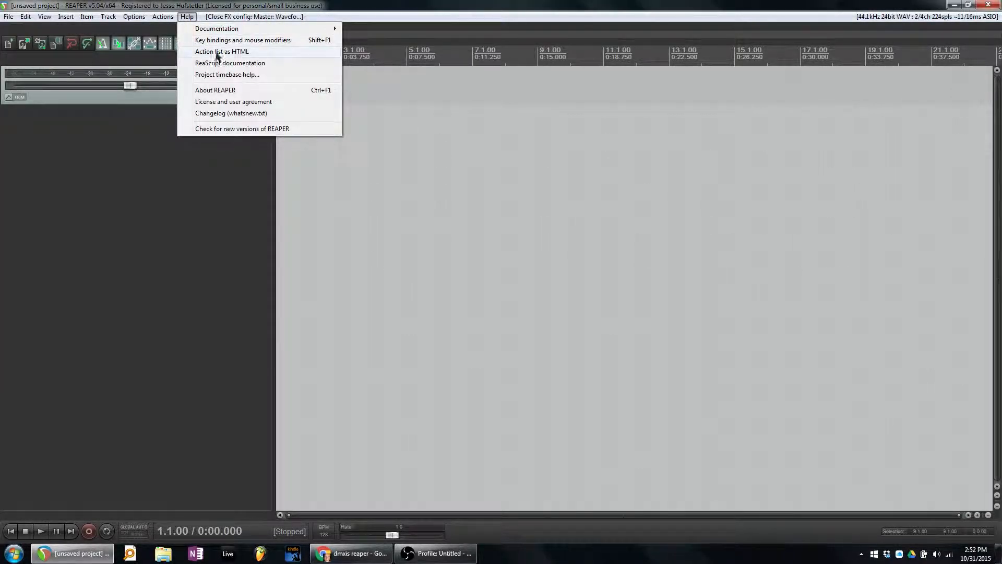
{"action": "left_click", "coordinate": [215, 90]}
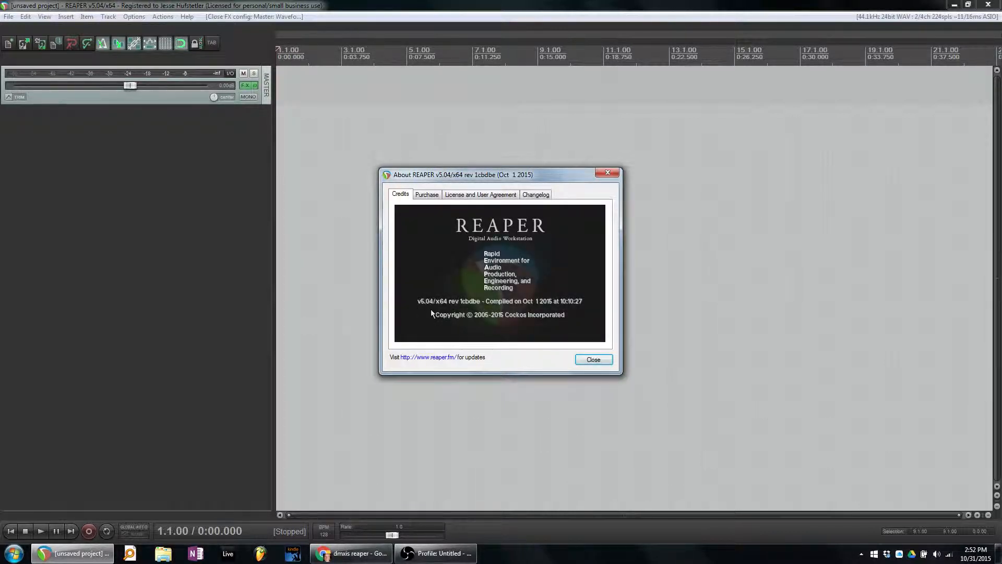
{"action": "mouse_move", "coordinate": [566, 355]}
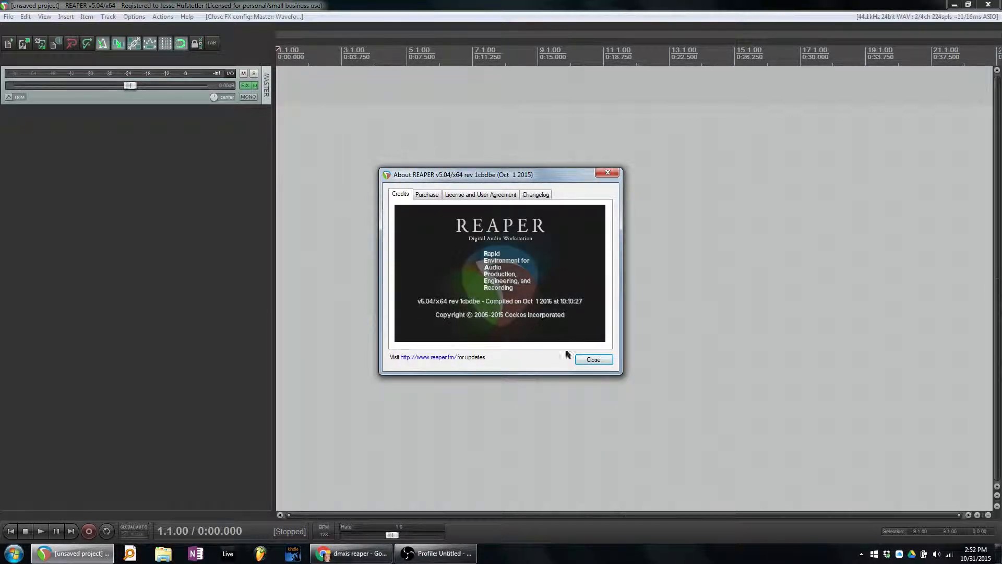
- Launch DMXIS Standalone from the Start menu and view its About notice showing version 1.4.3
{"action": "left_click", "coordinate": [13, 553]}
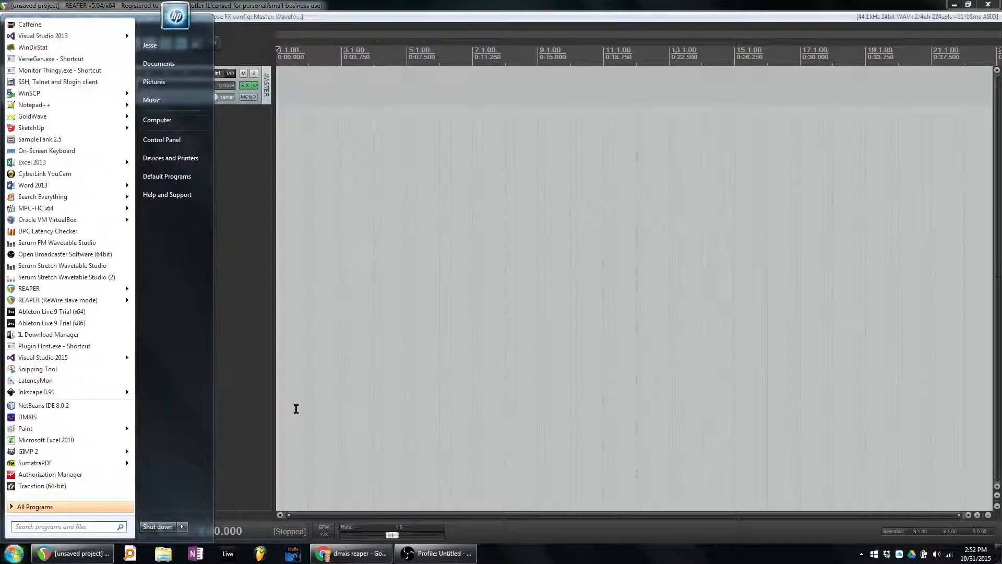
{"action": "type", "text": "dmx"}
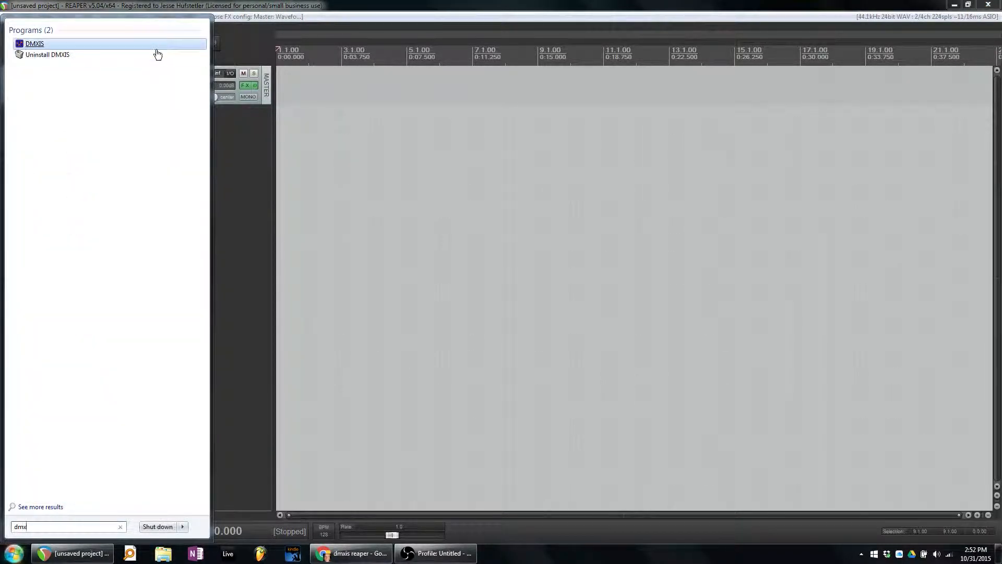
{"action": "left_click", "coordinate": [33, 44]}
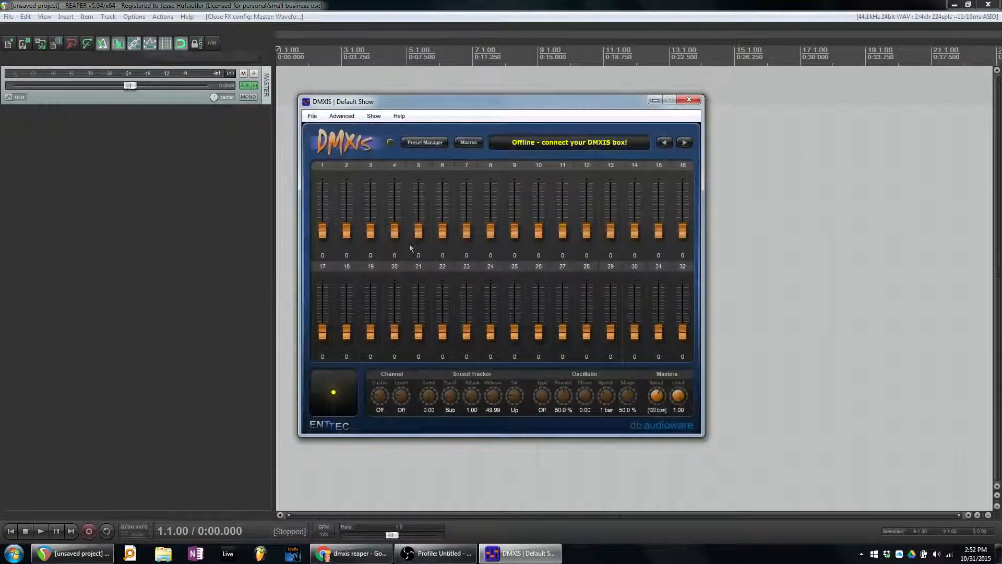
{"action": "left_click", "coordinate": [397, 116]}
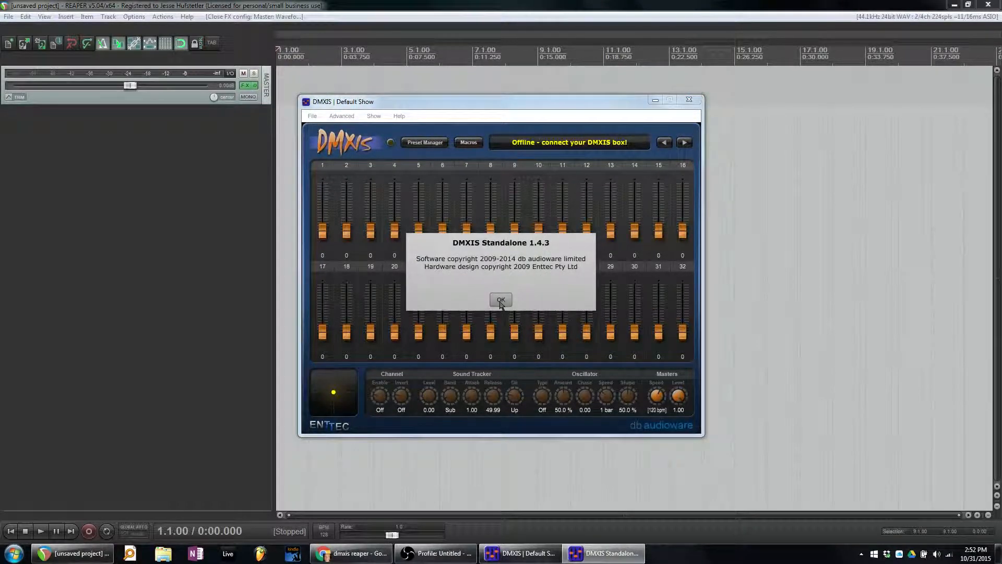
{"action": "left_click", "coordinate": [500, 300]}
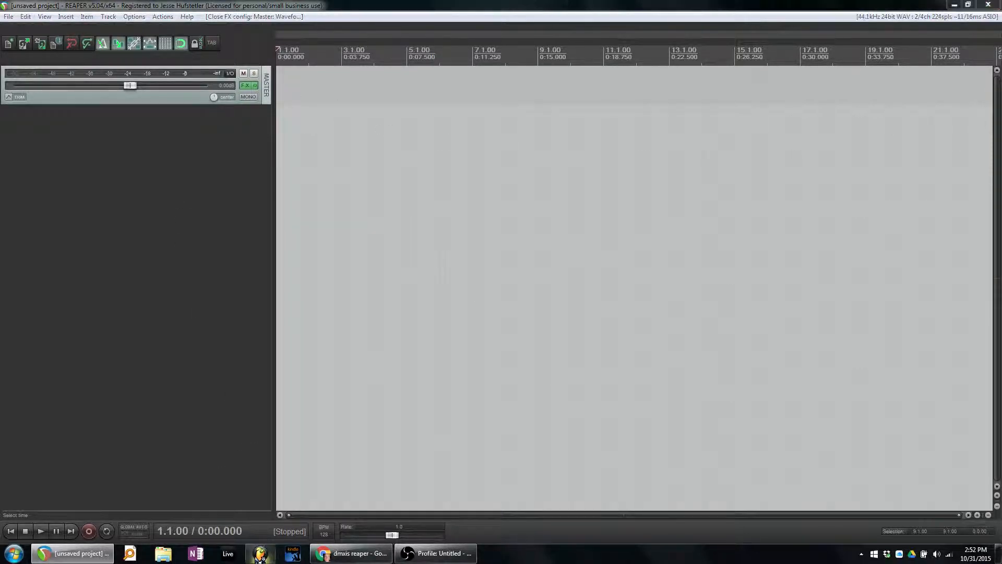
- Launch FL Studio, load DMXIS (instrument) into the Channel rack, then quit without saving
{"action": "left_click", "coordinate": [259, 553]}
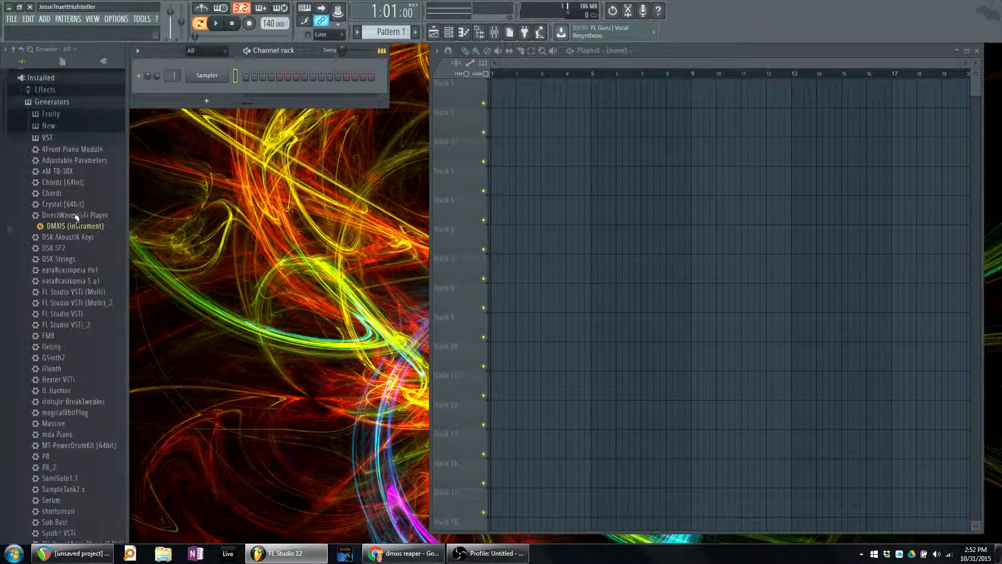
{"action": "left_click_drag", "start_coordinate": [74, 226], "coordinate": [192, 187]}
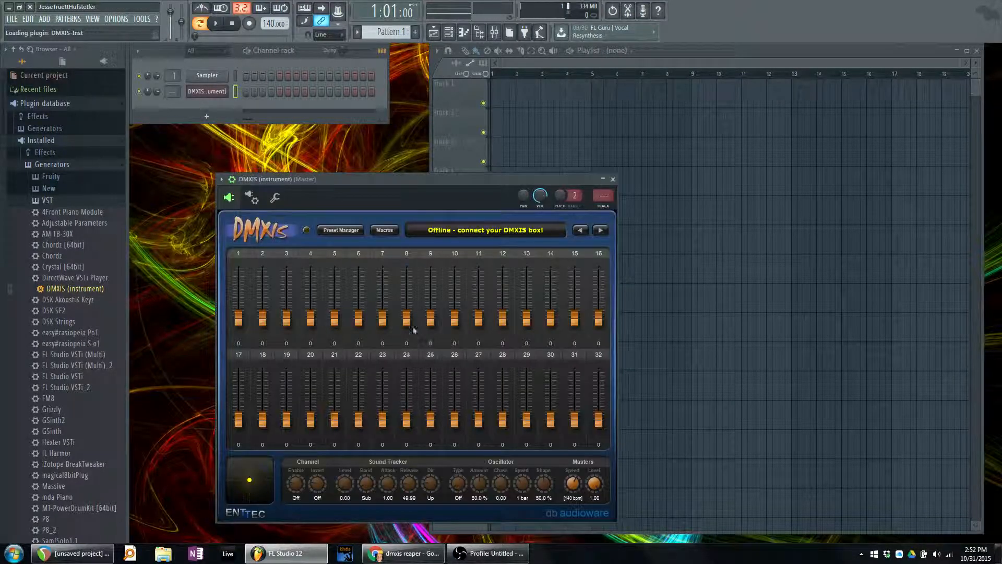
{"action": "left_click", "coordinate": [611, 178]}
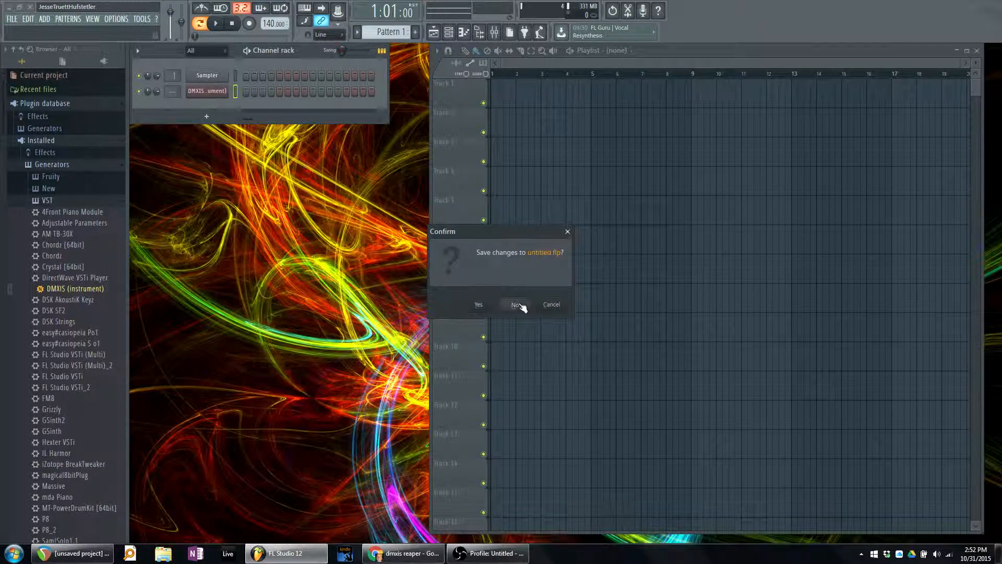
{"action": "left_click", "coordinate": [516, 304]}
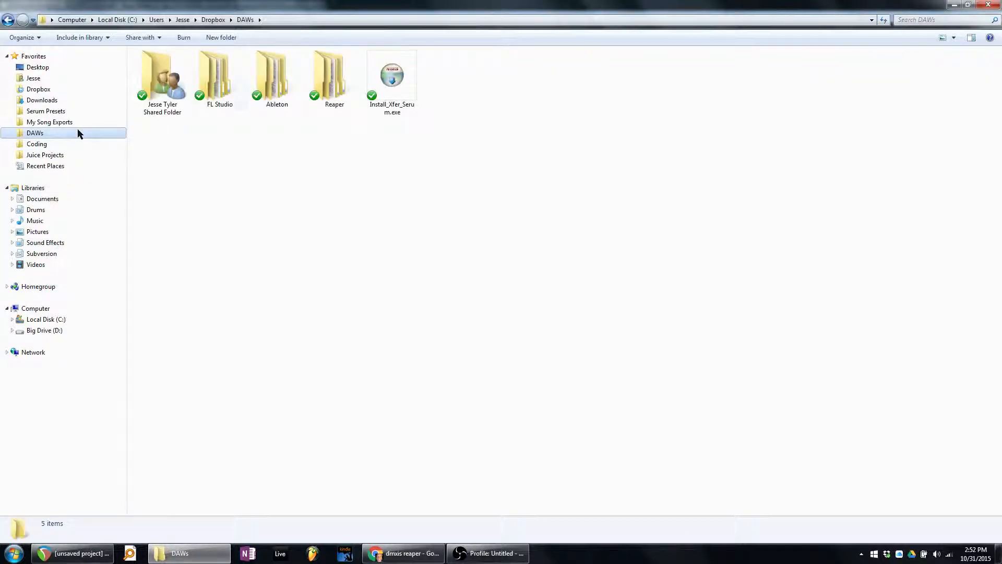
{"action": "mouse_move", "coordinate": [55, 108]}
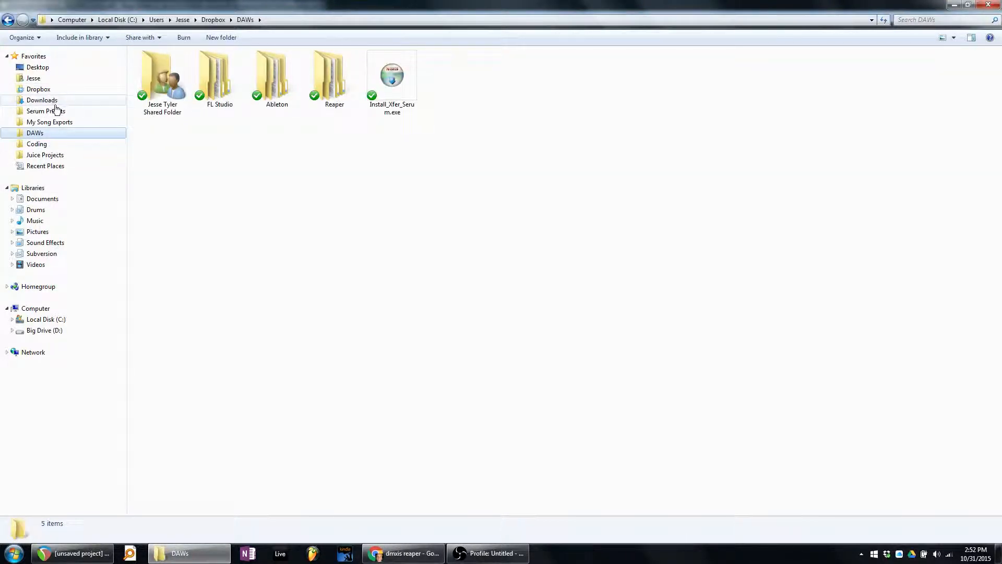
{"action": "mouse_move", "coordinate": [61, 204]}
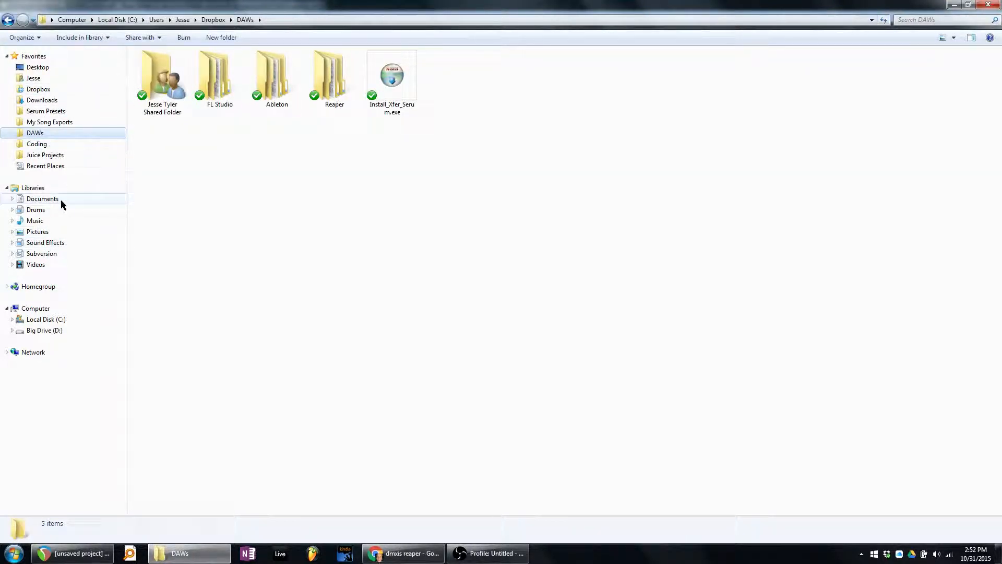
- Launch 'Plugin Host.exe - Shortcut' from the Juice Projects folder
{"action": "left_click", "coordinate": [45, 154]}
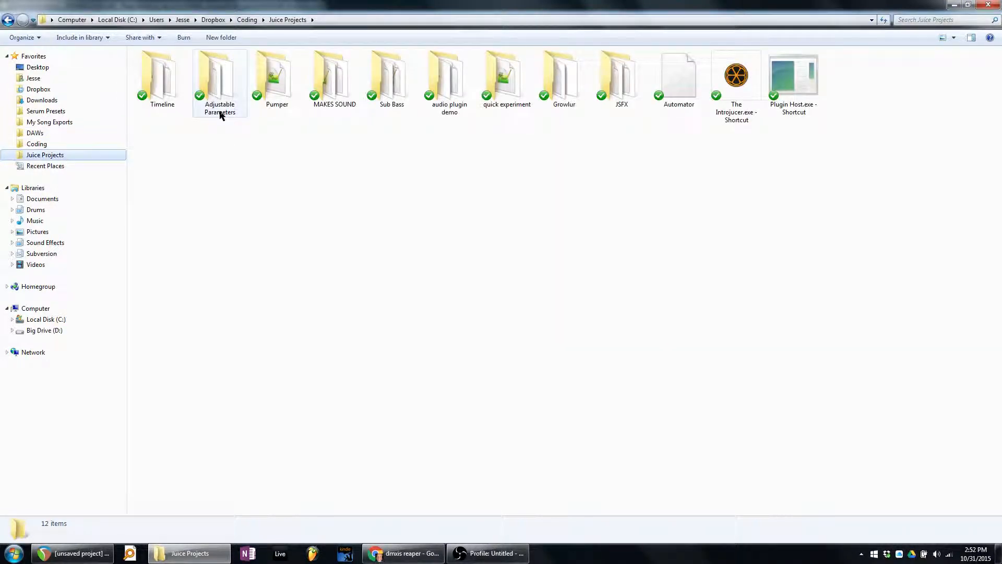
{"action": "double_click", "coordinate": [793, 75]}
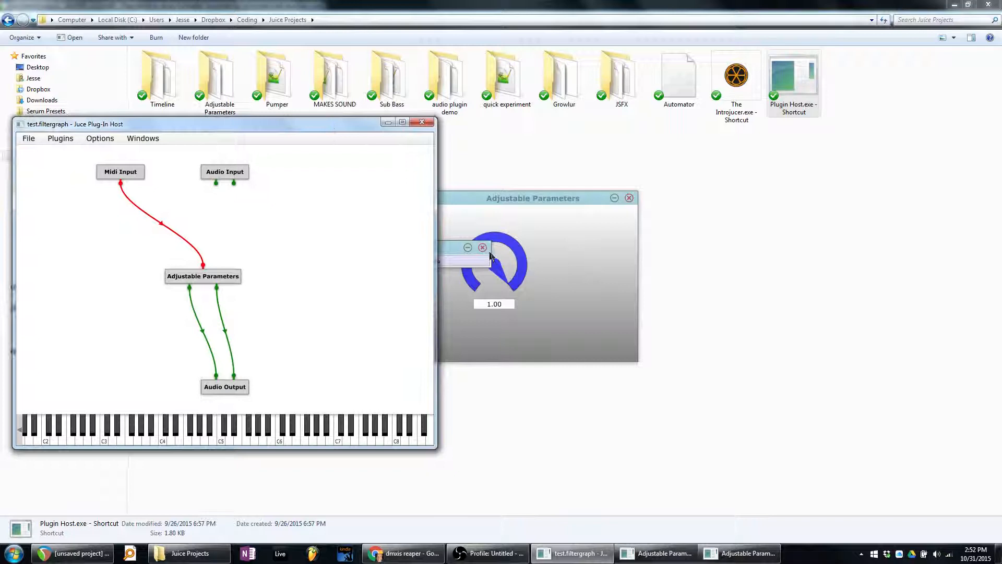
- Remove the Adjustable Parameters plugin node from the host's filtergraph
{"action": "left_click", "coordinate": [628, 197]}
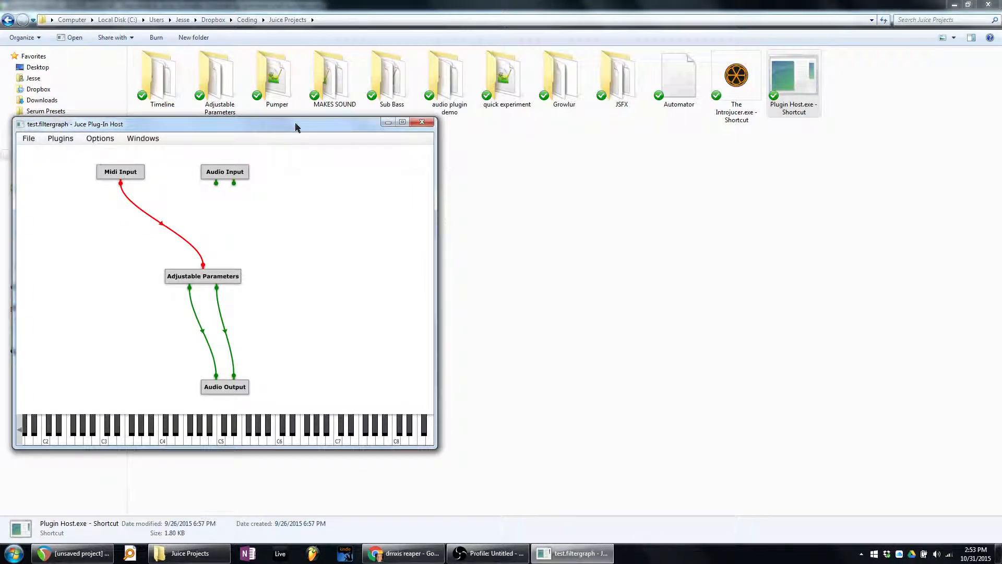
{"action": "left_click", "coordinate": [317, 163]}
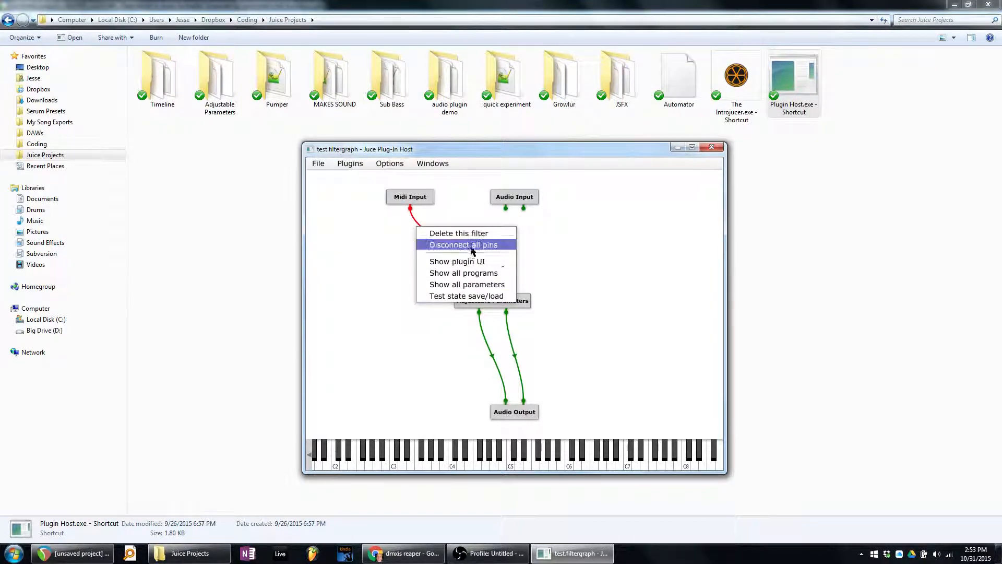
{"action": "left_click", "coordinate": [464, 245]}
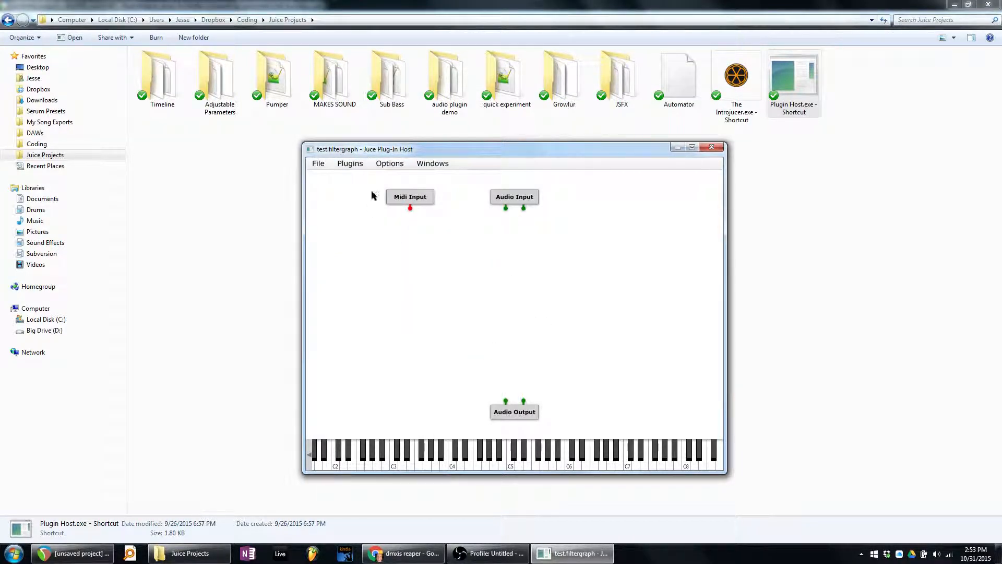
{"action": "left_click", "coordinate": [317, 163]}
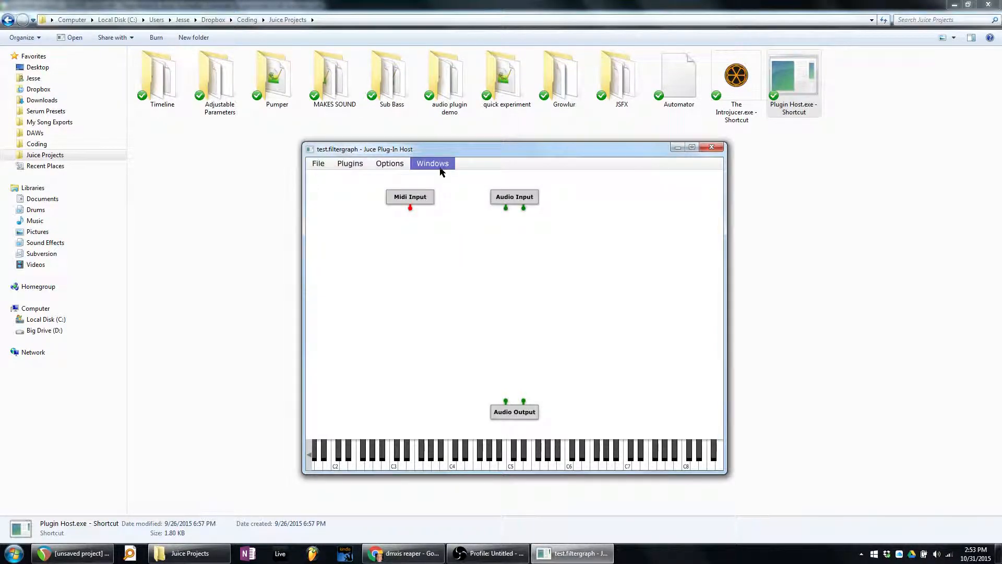
{"action": "mouse_move", "coordinate": [472, 269]}
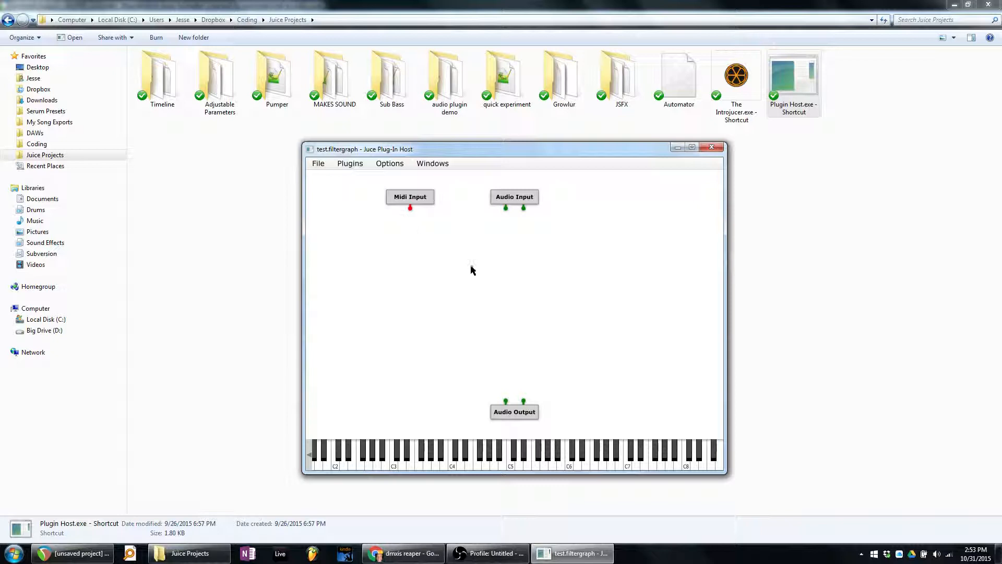
{"action": "left_click", "coordinate": [389, 163]}
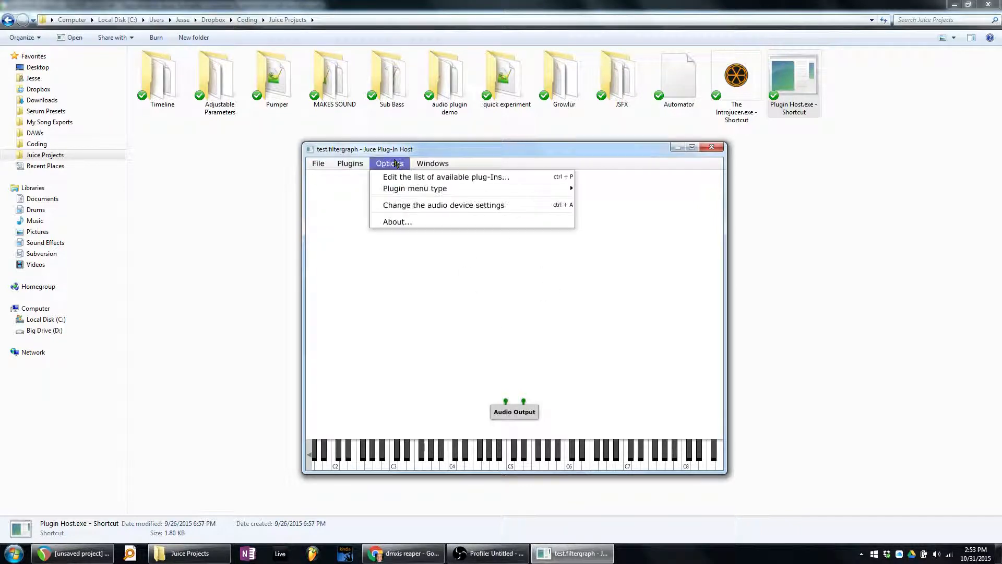
{"action": "left_click", "coordinate": [317, 163]}
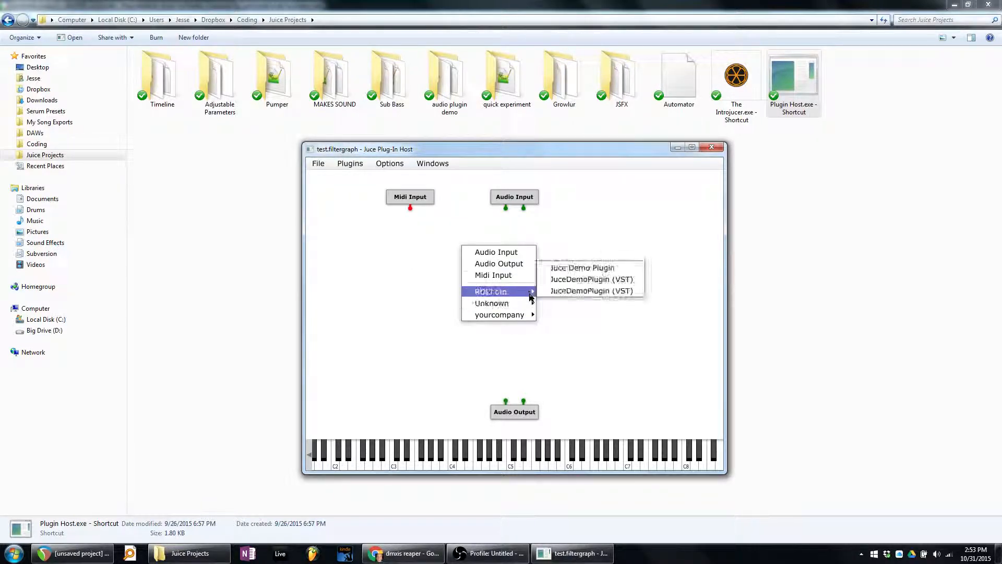
{"action": "mouse_move", "coordinate": [326, 175]}
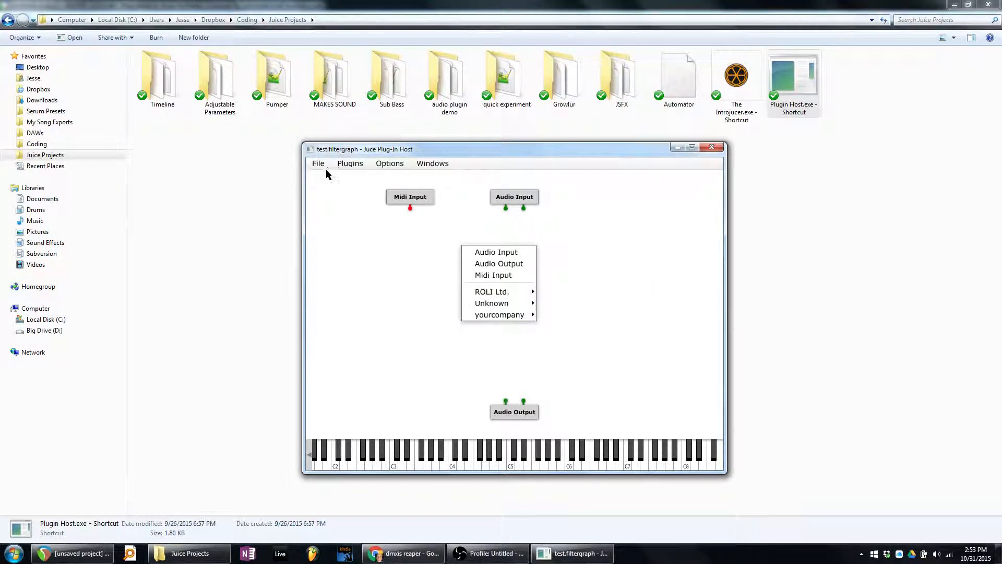
- Start a Scan for new or updated VST plug-ins from the available plug-ins list
{"action": "left_click", "coordinate": [317, 162]}
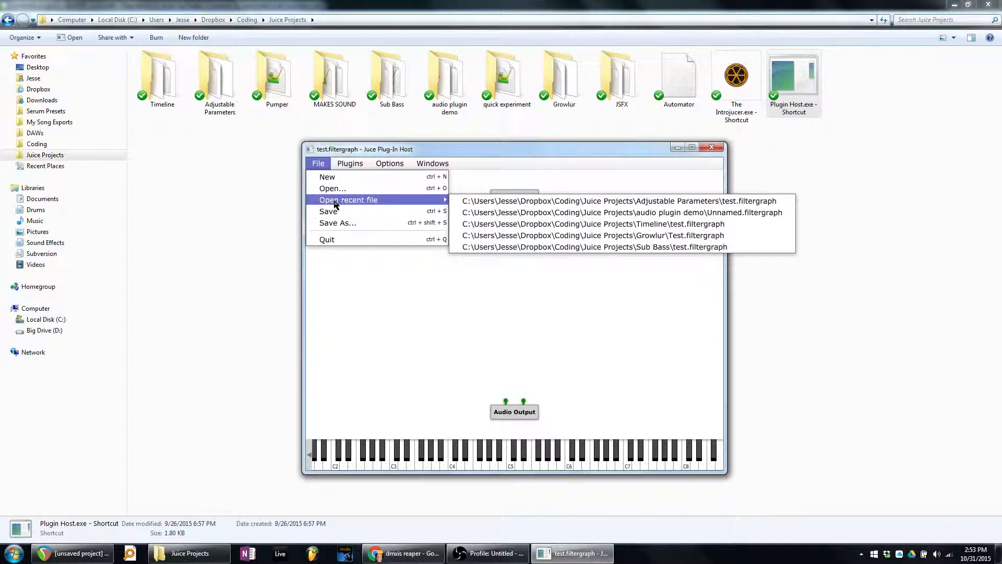
{"action": "left_click", "coordinate": [350, 163]}
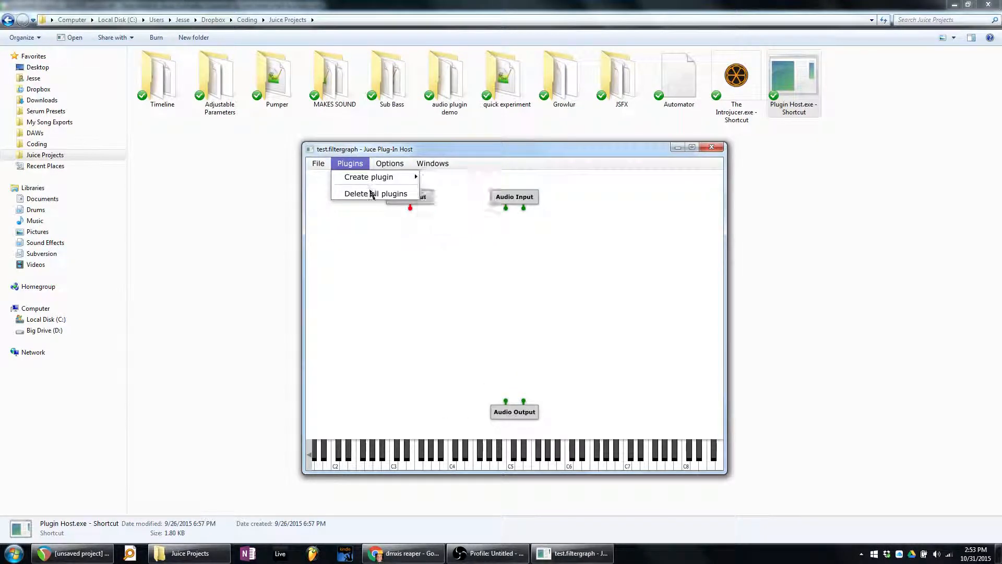
{"action": "left_click", "coordinate": [390, 162]}
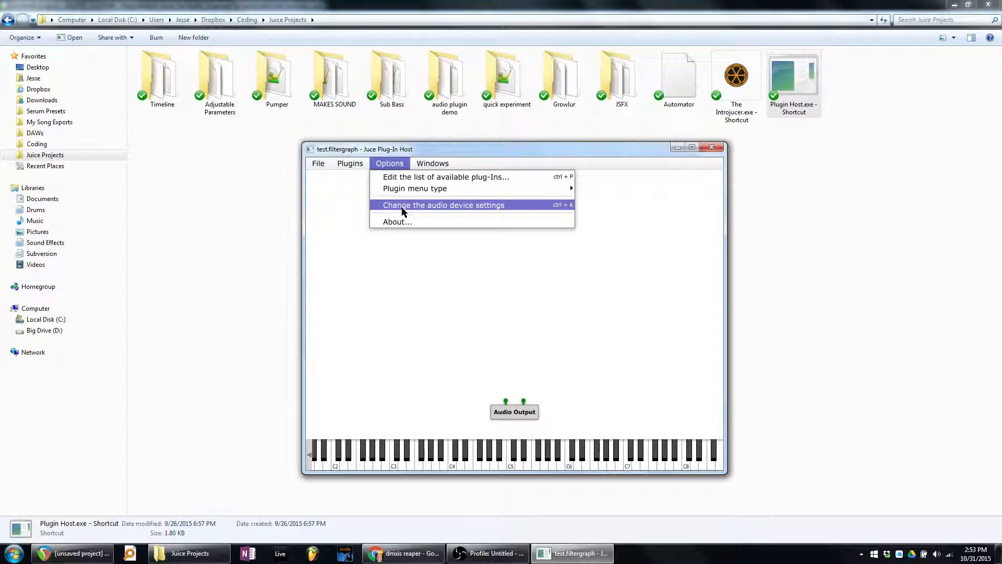
{"action": "left_click", "coordinate": [446, 177]}
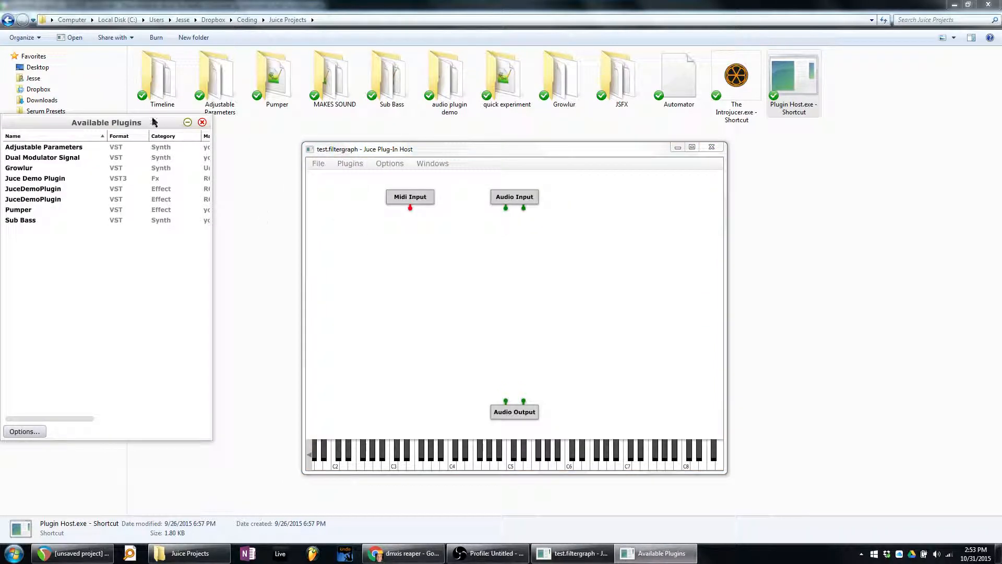
{"action": "left_click", "coordinate": [314, 452]}
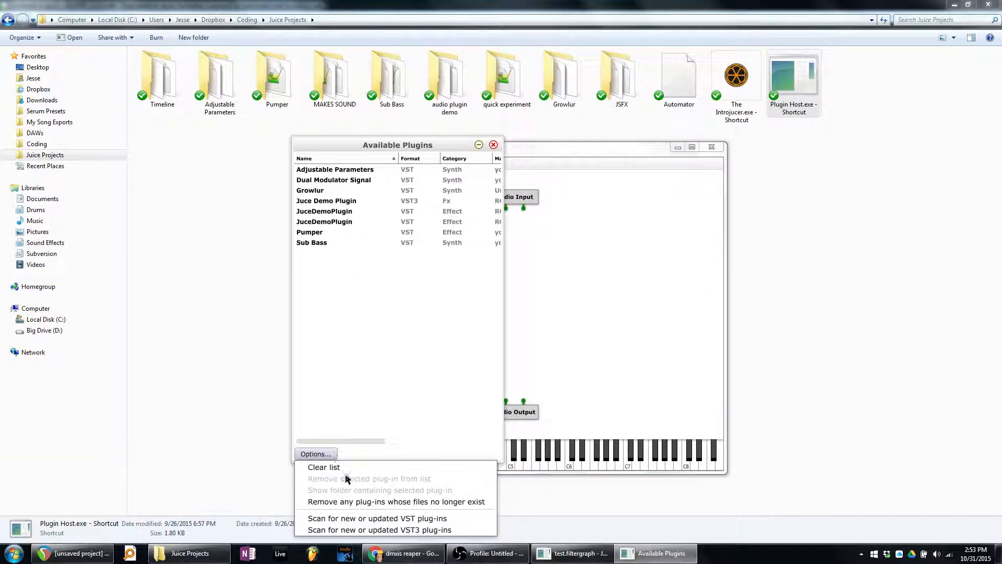
{"action": "mouse_move", "coordinate": [397, 501]}
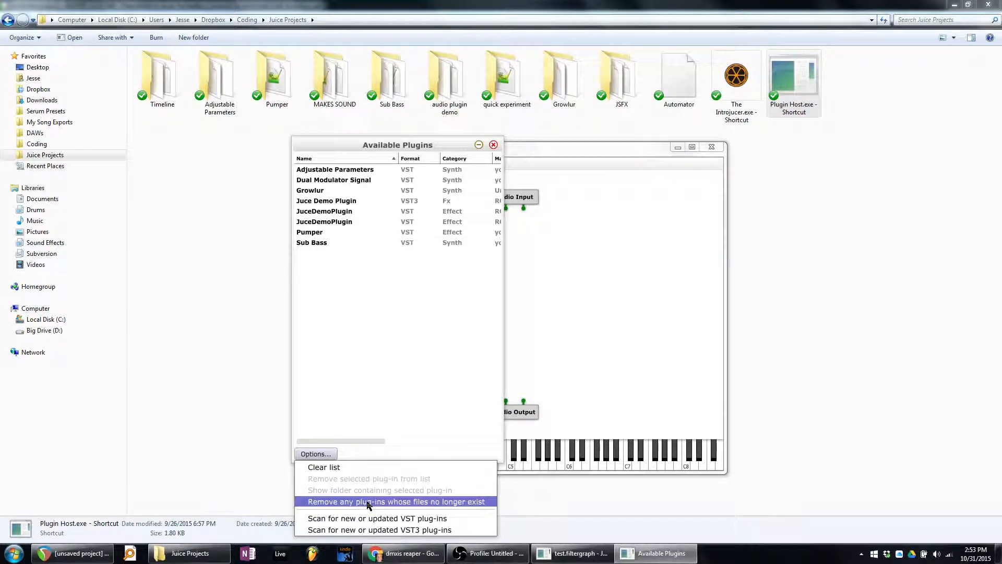
{"action": "mouse_move", "coordinate": [323, 457]}
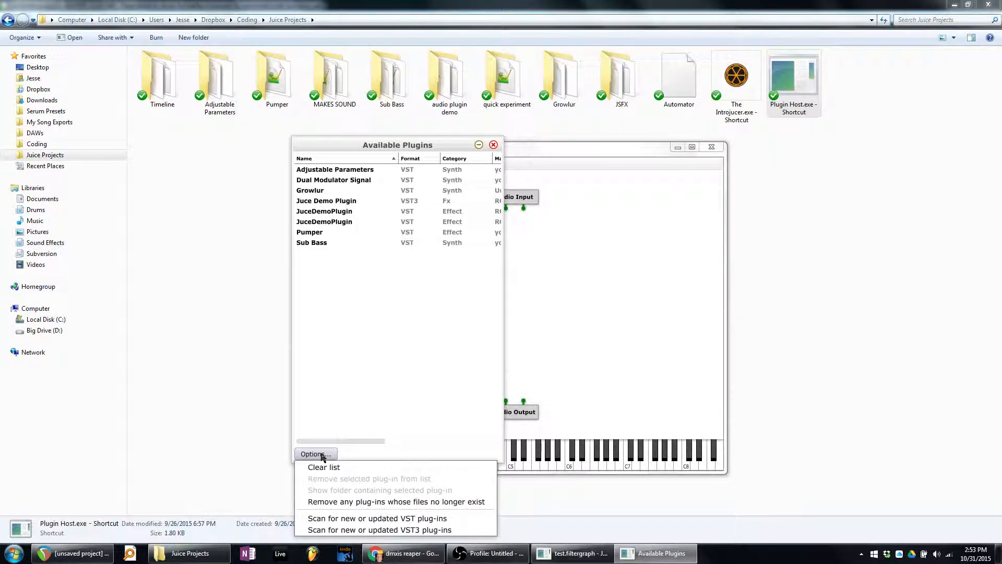
{"action": "left_click", "coordinate": [377, 519]}
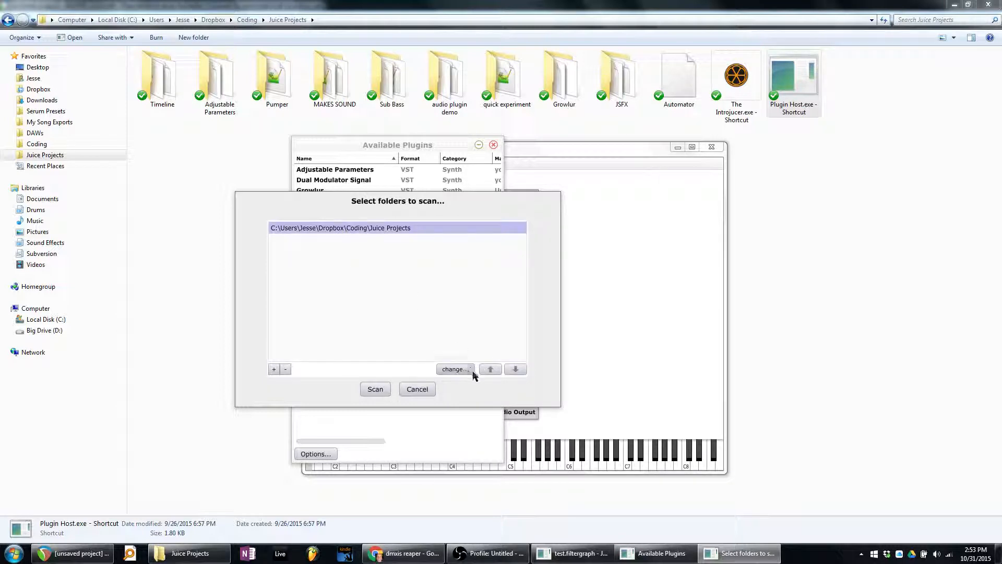
- Add the FL Studio Plugin Search folder to the scan locations and begin scanning
{"action": "left_click", "coordinate": [453, 368]}
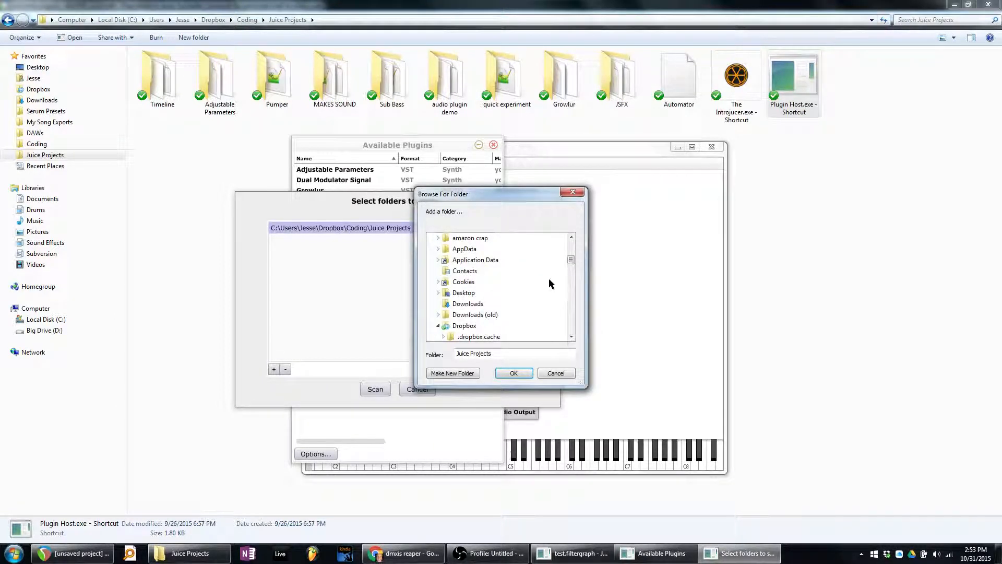
{"action": "scroll", "scroll_direction": "down", "scroll_amount": 3}
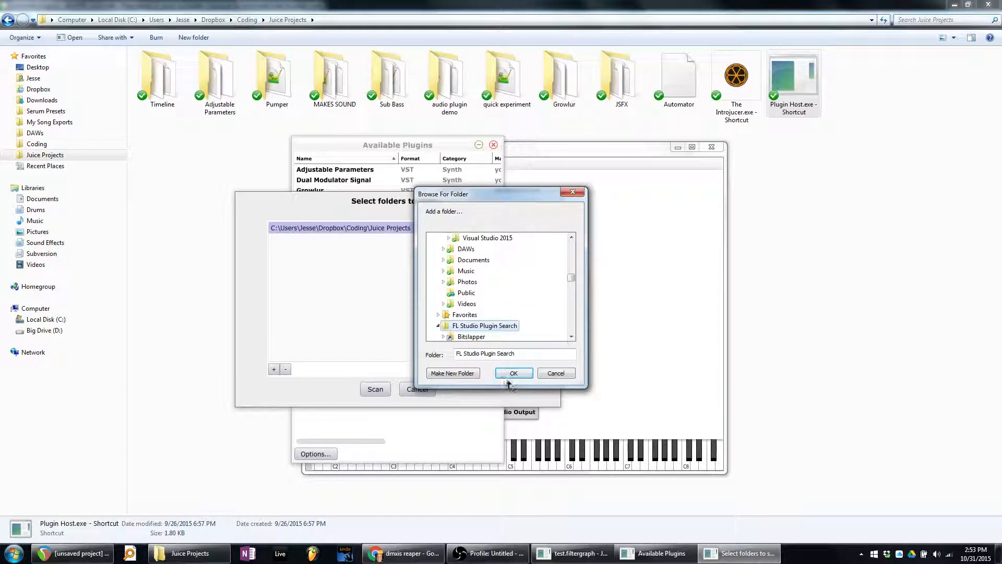
{"action": "left_click", "coordinate": [513, 373]}
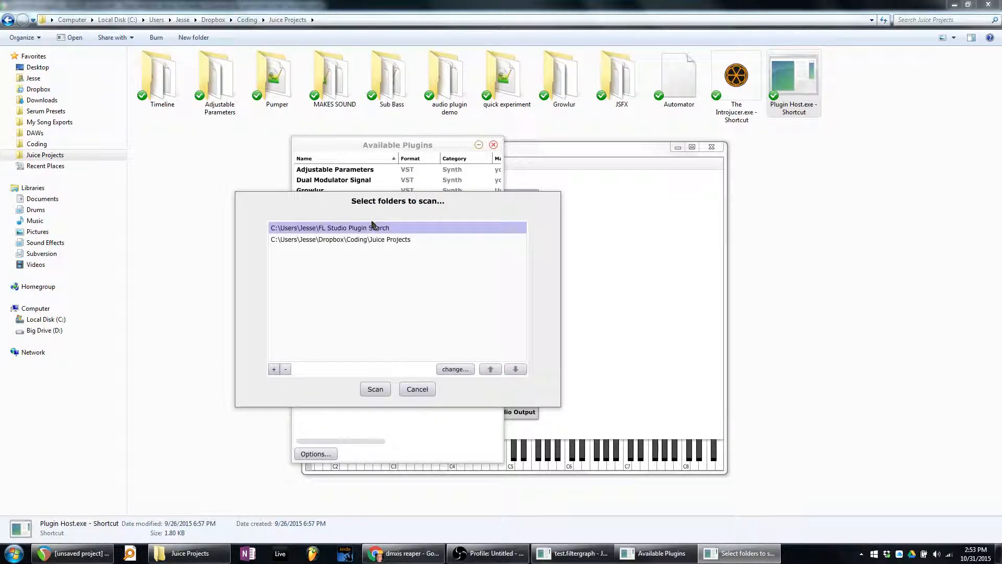
{"action": "left_click", "coordinate": [374, 388]}
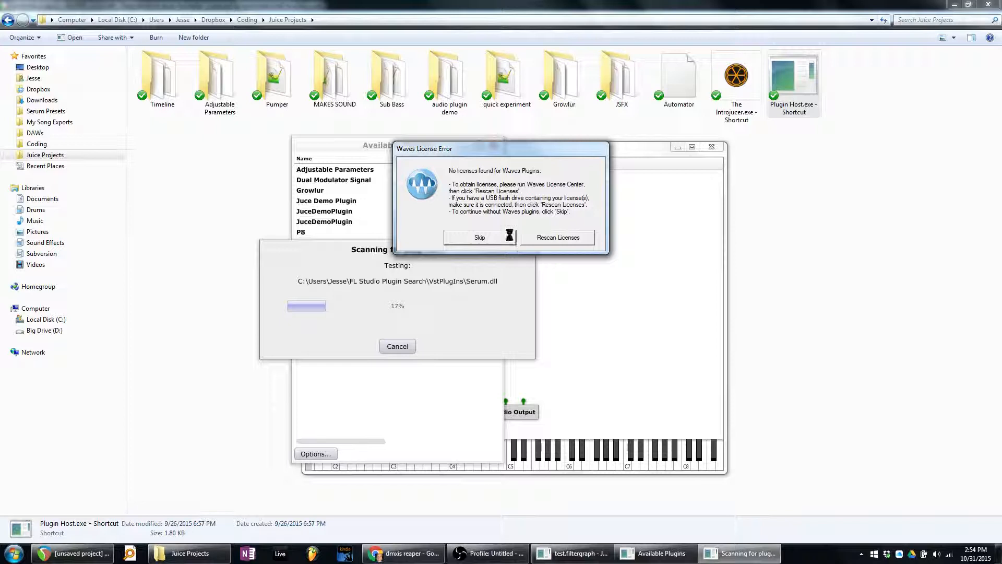
{"action": "mouse_move", "coordinate": [504, 197]}
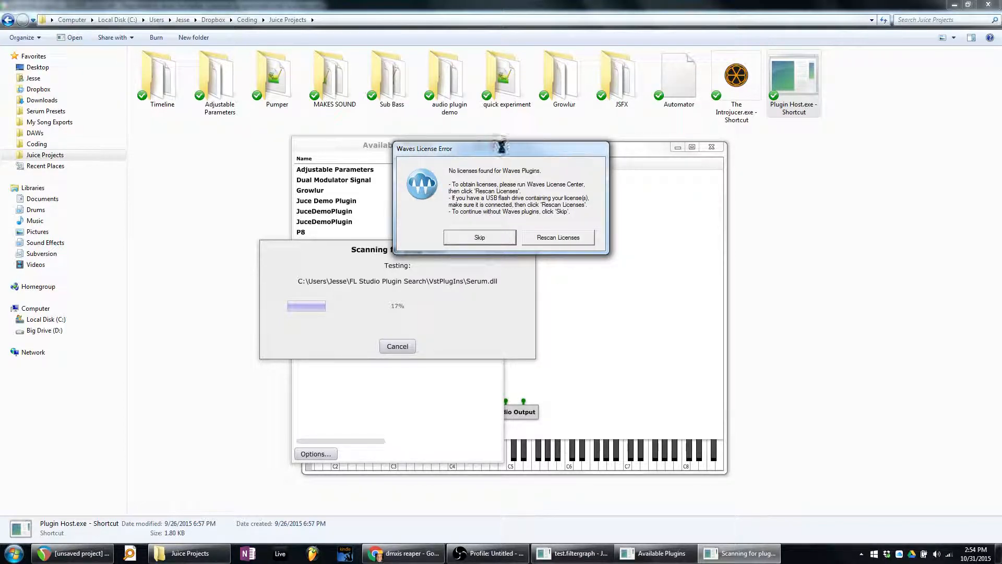
- Skip the Waves License Error prompt, after which the Plug-In Host hangs and closes
{"action": "left_click", "coordinate": [479, 237]}
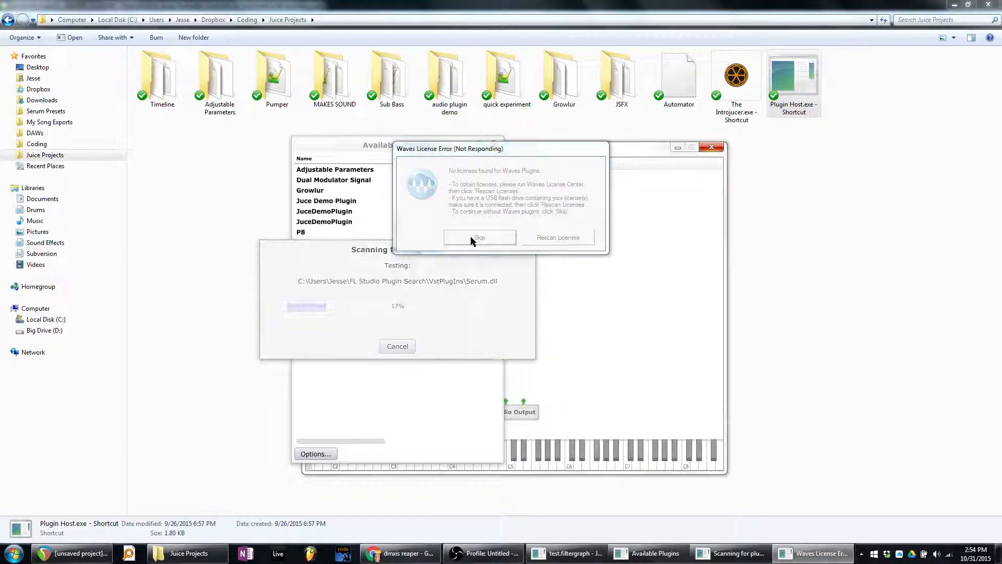
{"action": "left_click", "coordinate": [479, 237]}
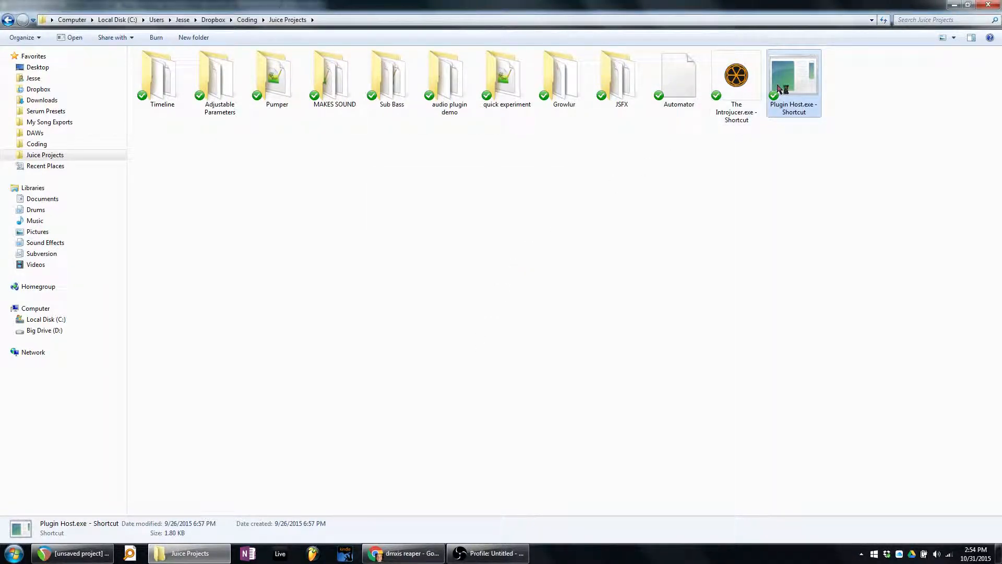
{"action": "double_click", "coordinate": [793, 76]}
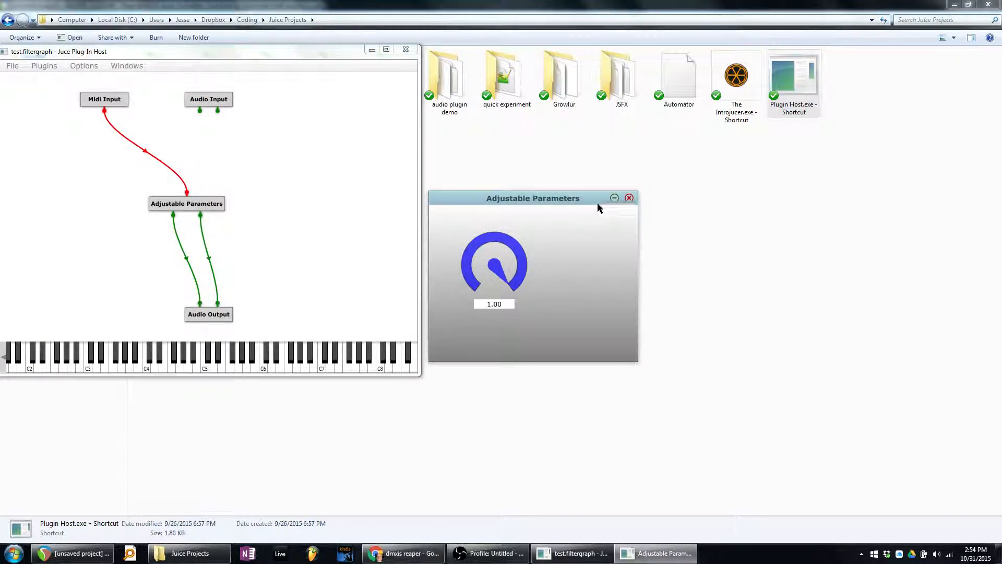
{"action": "left_click", "coordinate": [628, 197]}
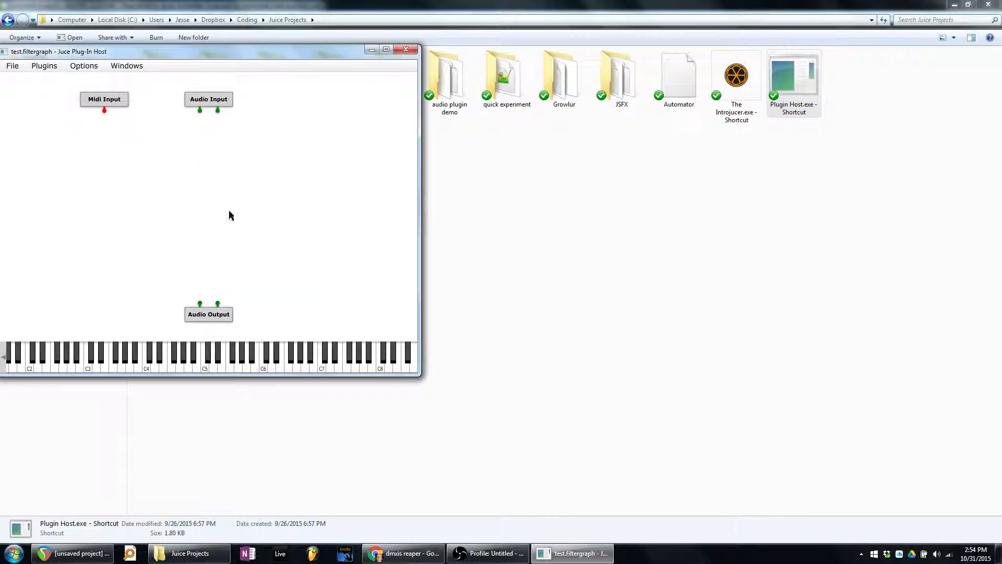
{"action": "right_click", "coordinate": [229, 215]}
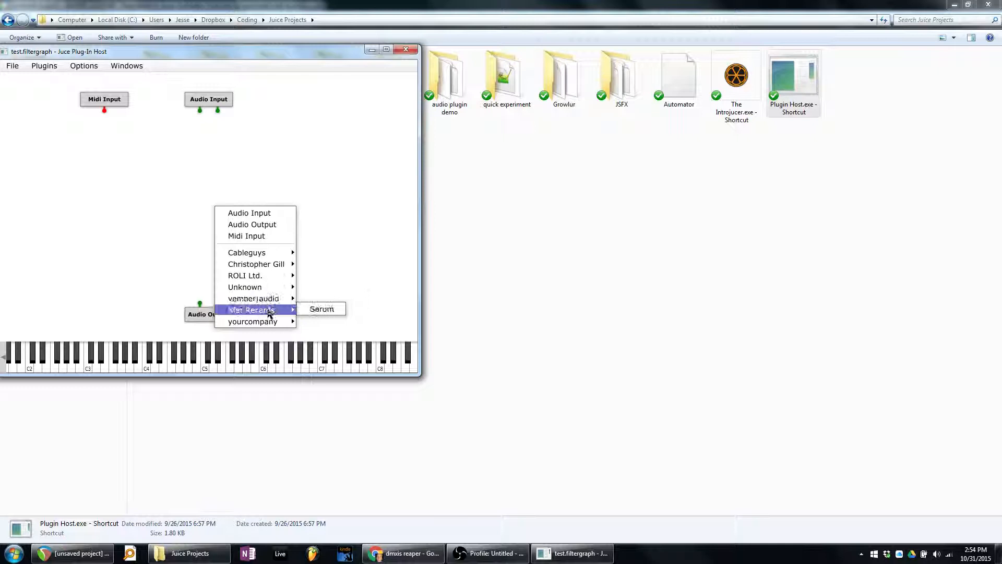
{"action": "mouse_move", "coordinate": [252, 299]}
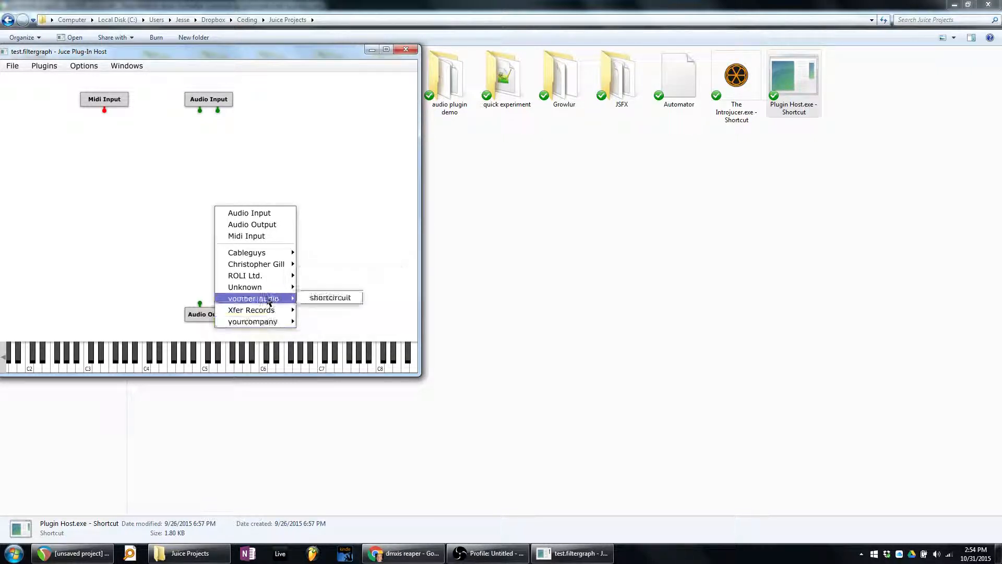
{"action": "mouse_move", "coordinate": [247, 251]}
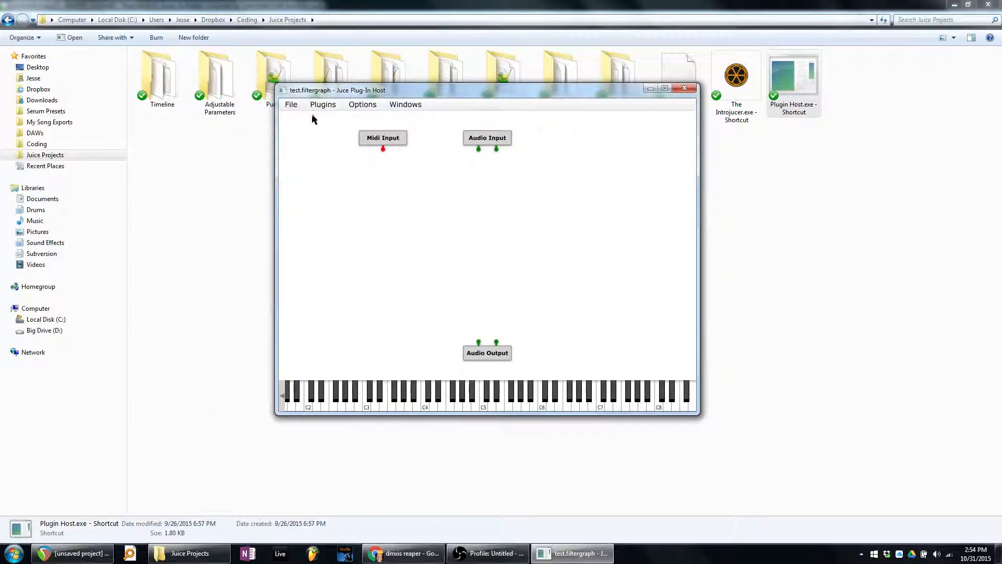
{"action": "left_click", "coordinate": [291, 104]}
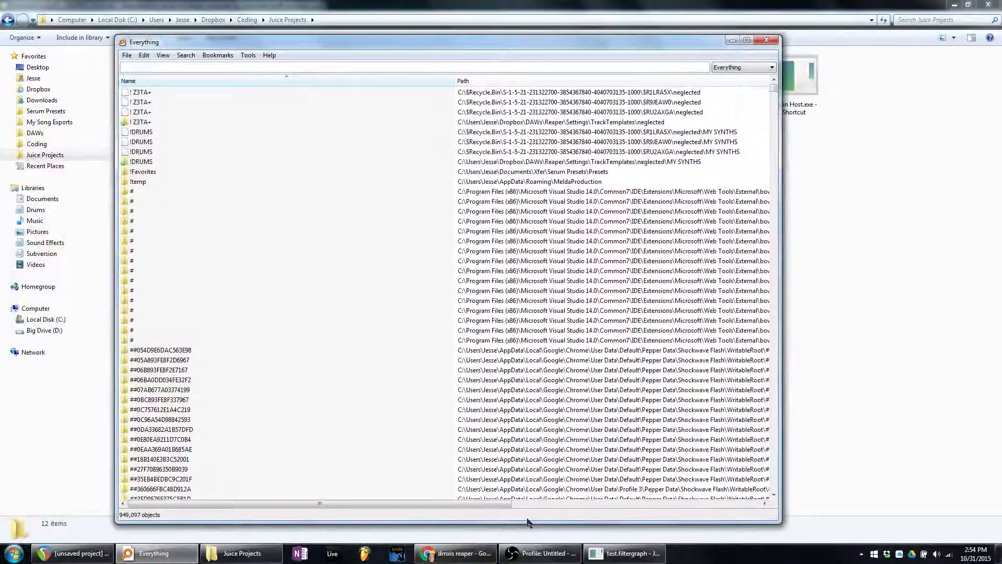
- Find DMXIS.dll in Everything and open its ENTTEC VstPlugins folder in File Explorer
{"action": "type", "text": "dmxis"}
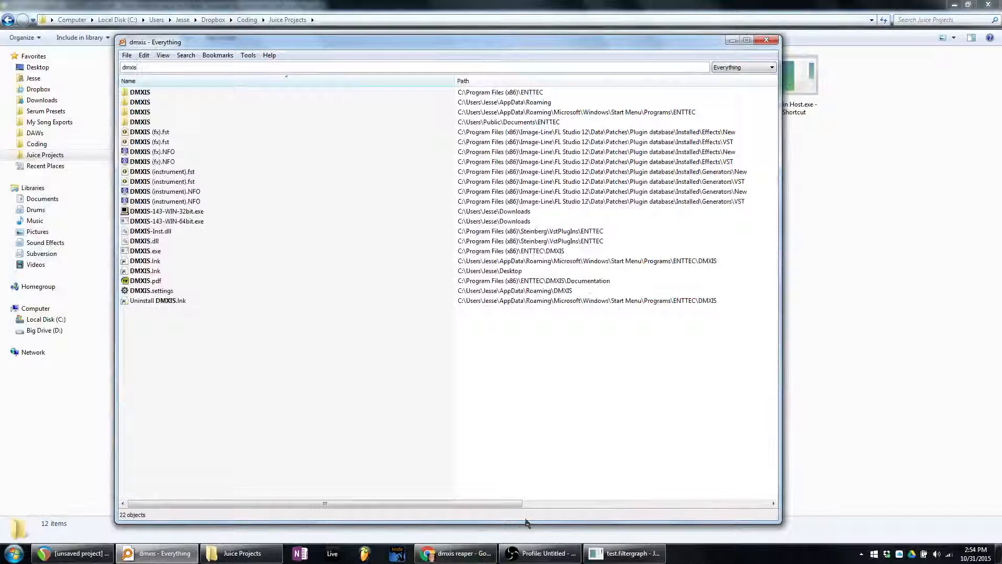
{"action": "left_click", "coordinate": [144, 240]}
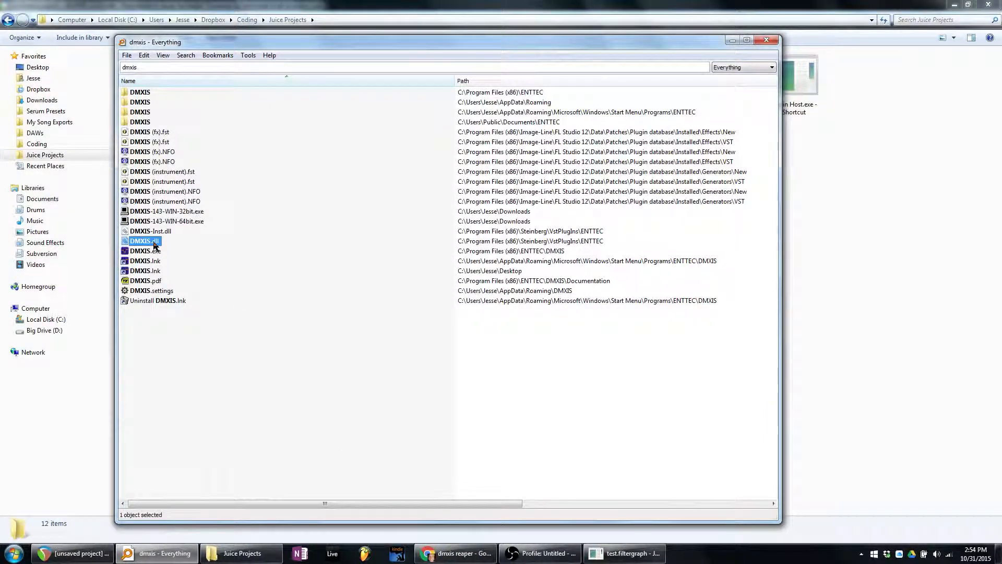
{"action": "right_click", "coordinate": [142, 241]}
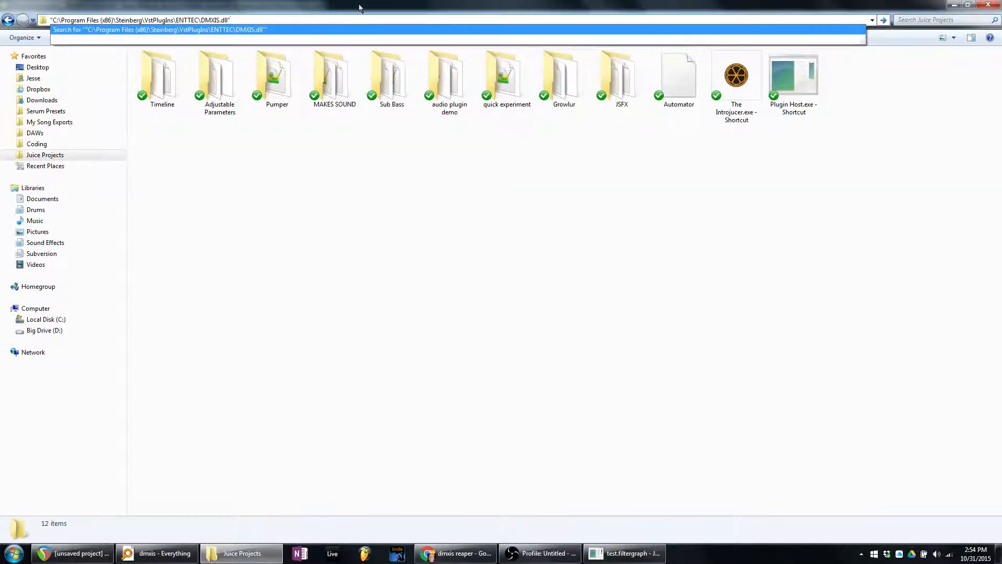
{"action": "key", "text": "Backspace"}
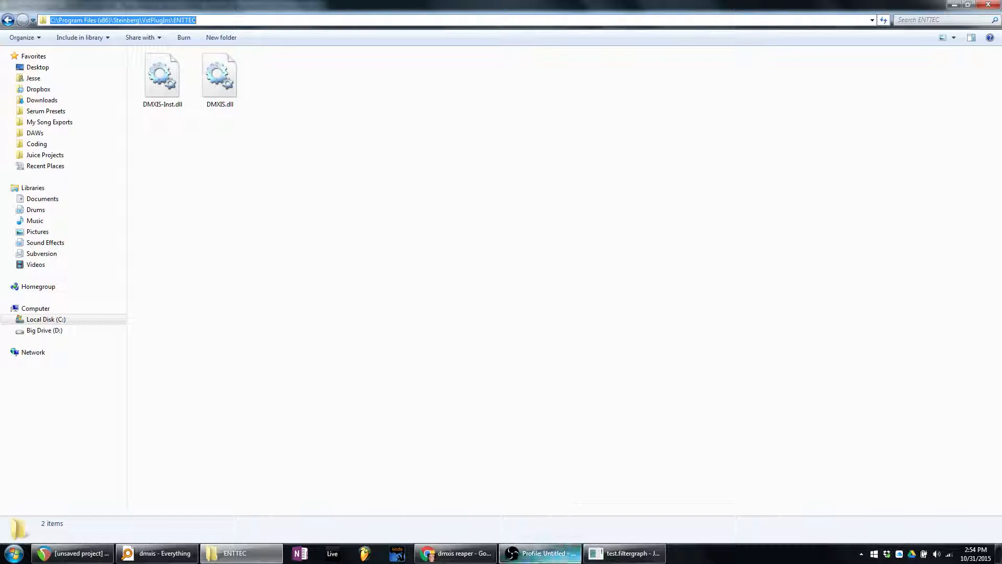
{"action": "mouse_move", "coordinate": [623, 553]}
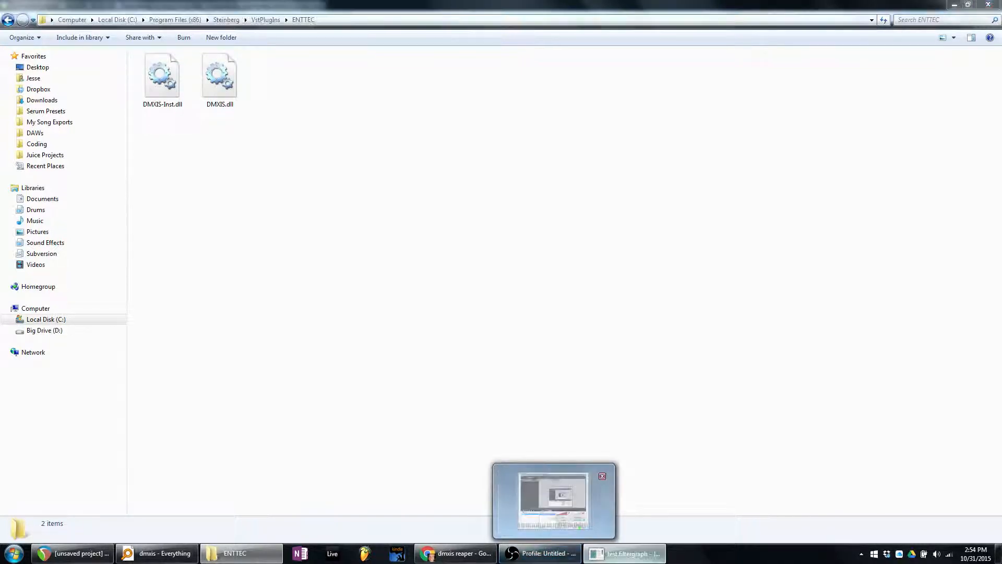
- Reopen the host's available plug-ins list and start a VST scan
{"action": "left_click", "coordinate": [291, 104]}
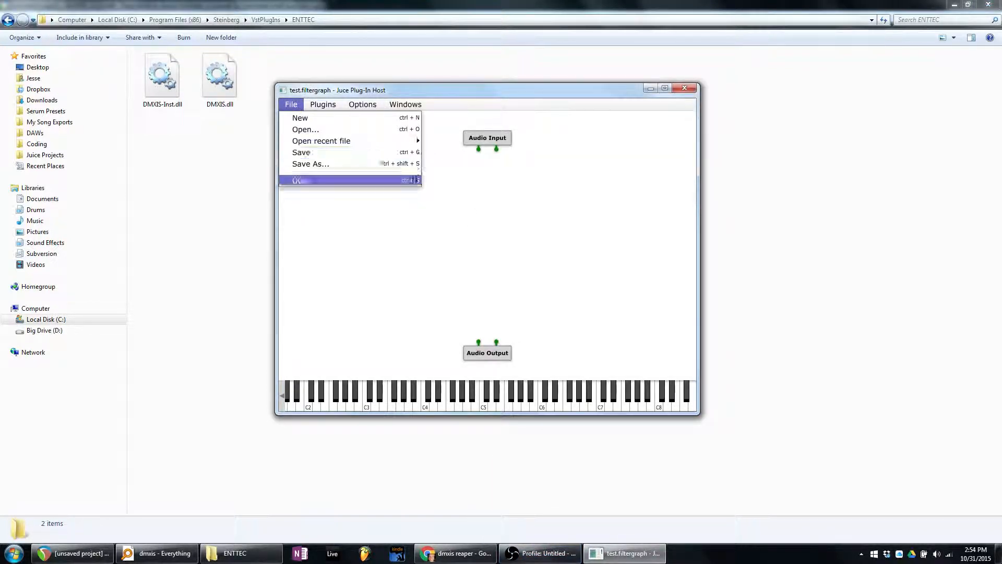
{"action": "left_click", "coordinate": [362, 104]}
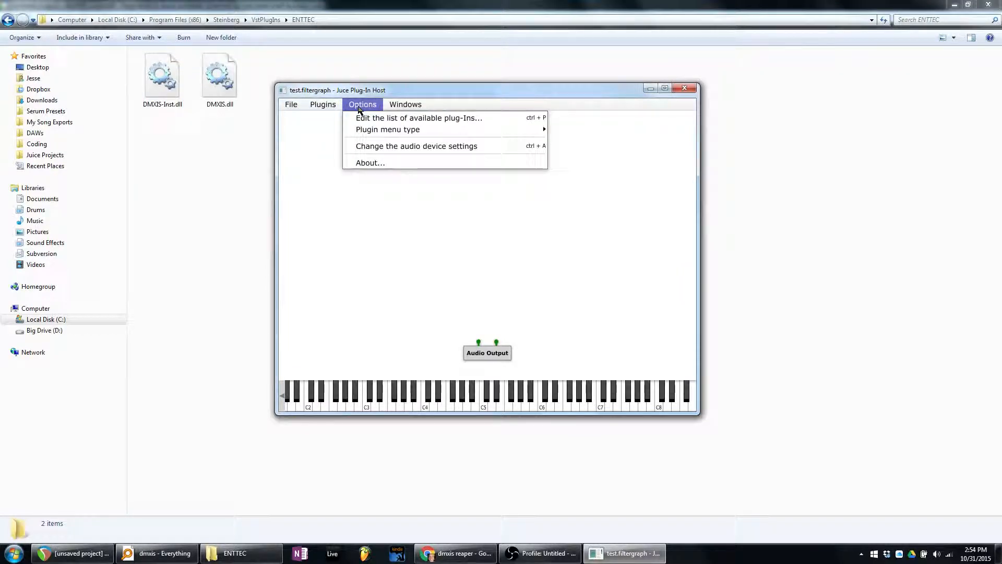
{"action": "left_click", "coordinate": [418, 118]}
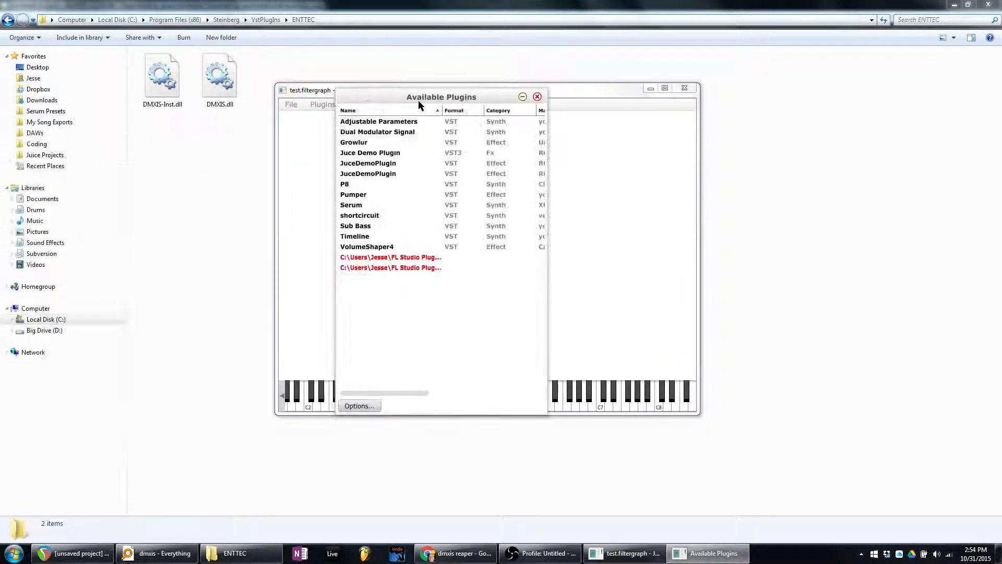
{"action": "left_click", "coordinate": [358, 406]}
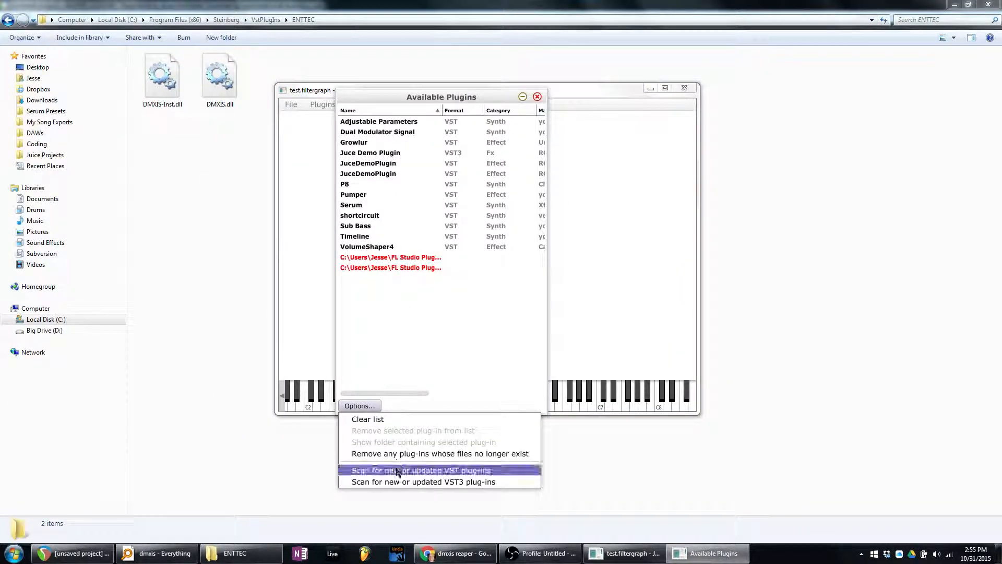
{"action": "left_click", "coordinate": [420, 470]}
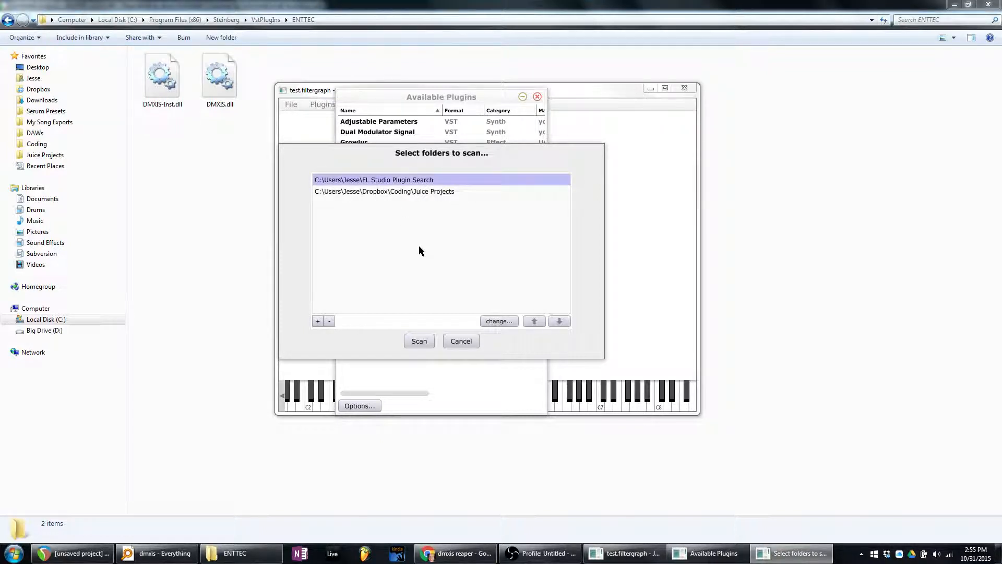
- Replace the FL Studio scan folder with the ENTTEC folder and scan, adding DMXIS and DMXIS-Inst
{"action": "left_click", "coordinate": [384, 191]}
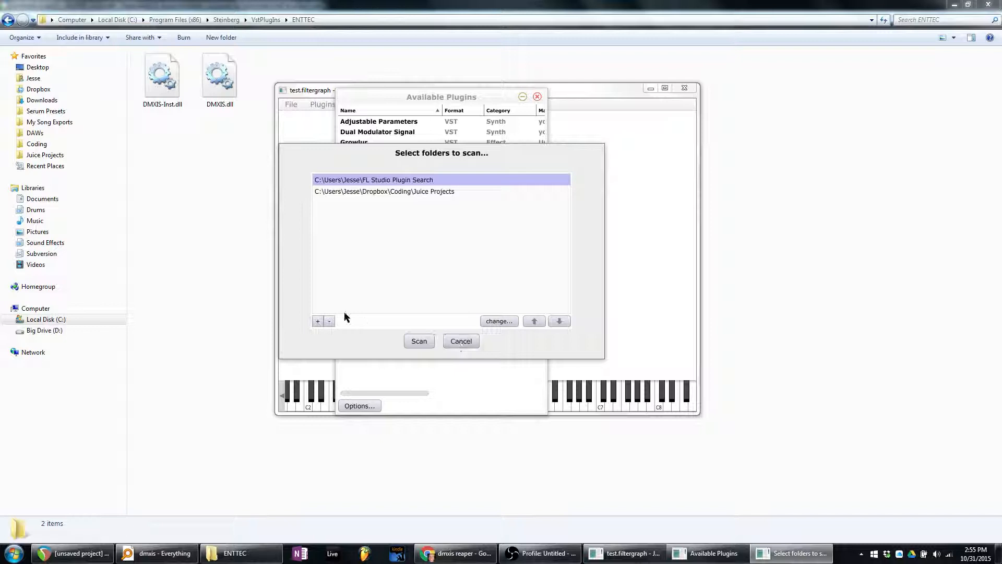
{"action": "left_click", "coordinate": [328, 321]}
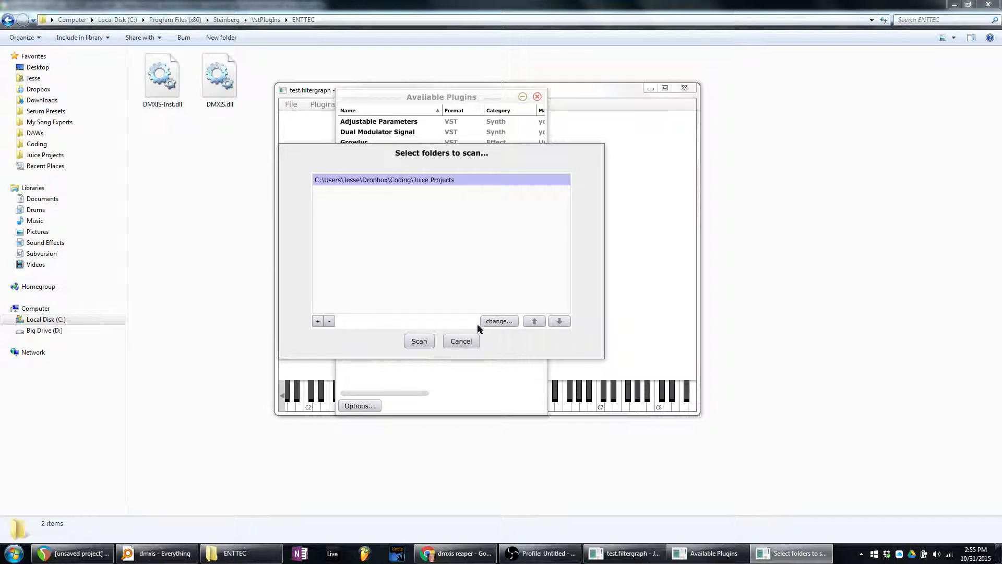
{"action": "left_click", "coordinate": [499, 320]}
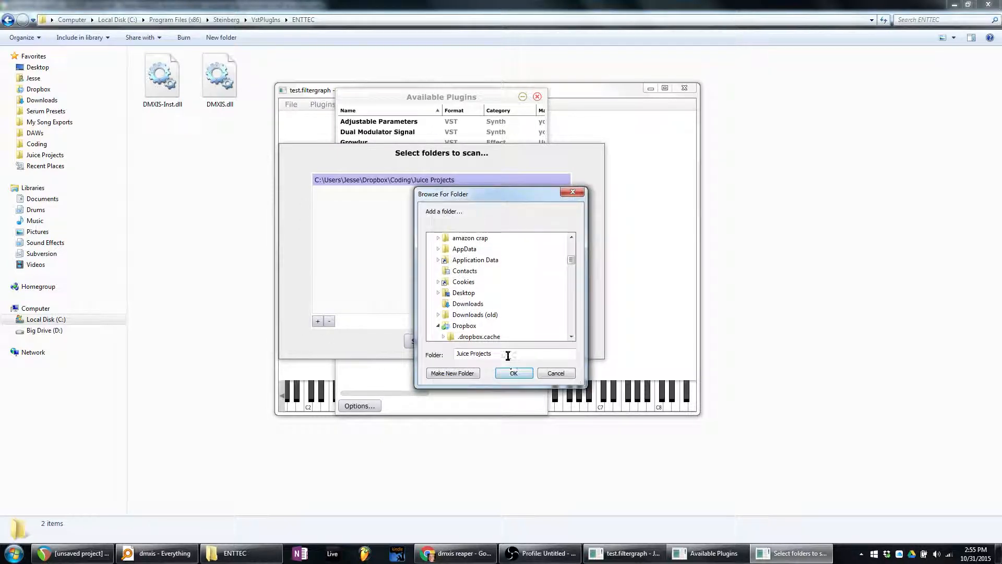
{"action": "left_click", "coordinate": [513, 373]}
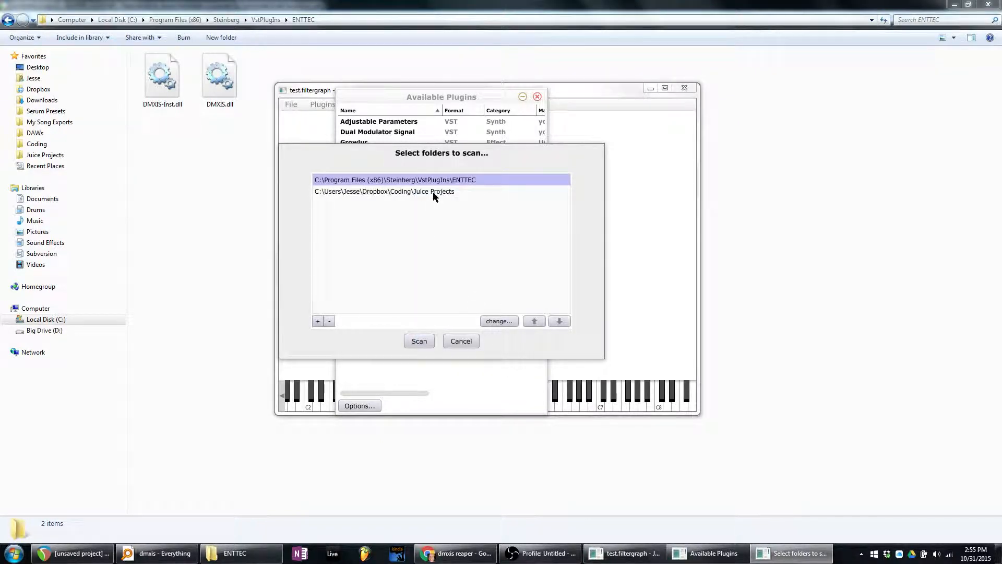
{"action": "left_click", "coordinate": [418, 340]}
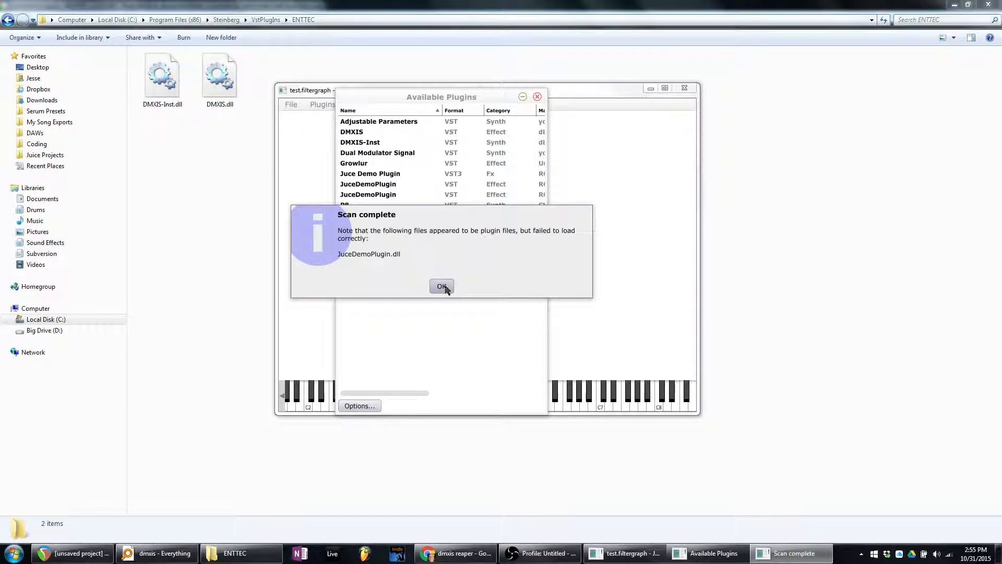
{"action": "left_click", "coordinate": [442, 286]}
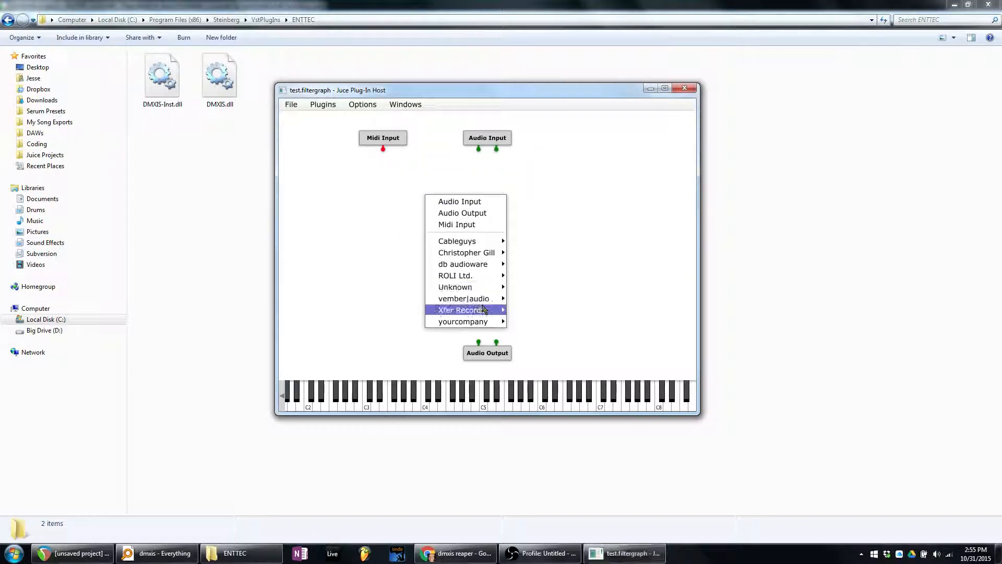
{"action": "mouse_move", "coordinate": [455, 275]}
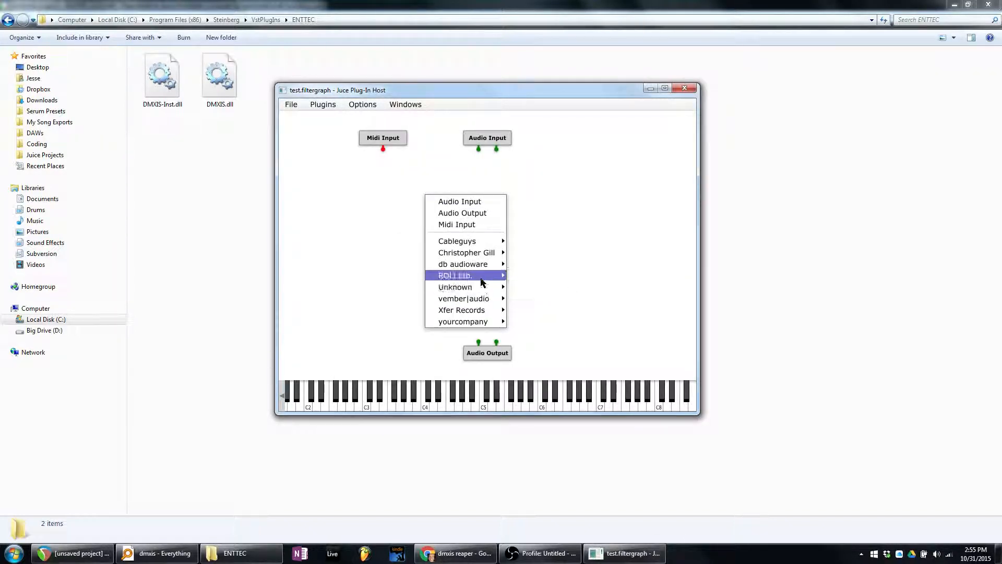
{"action": "mouse_move", "coordinate": [462, 264]}
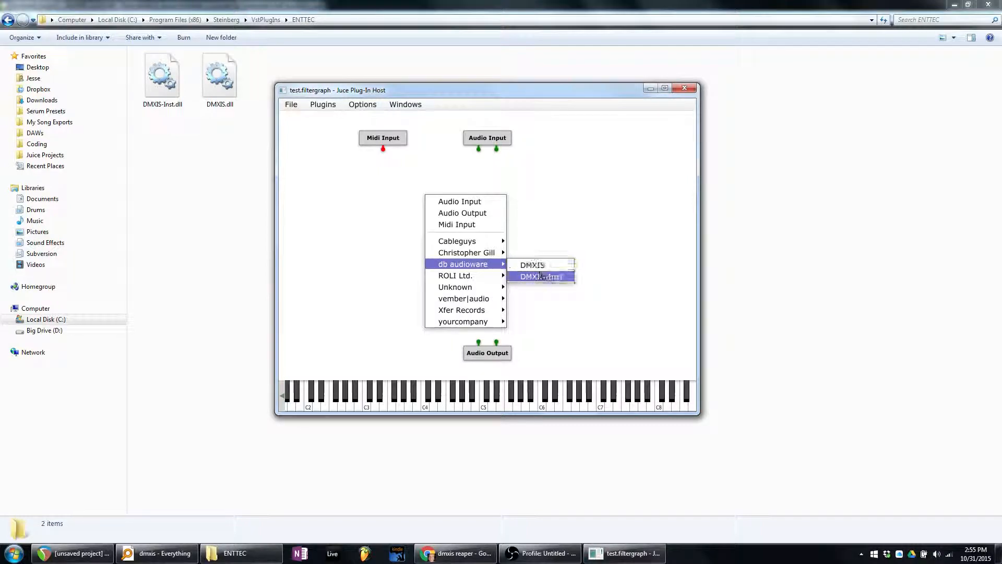
- Add DMXIS-Inst to the graph and wire its channels from Midi Input to Audio Output
{"action": "left_click", "coordinate": [540, 276]}
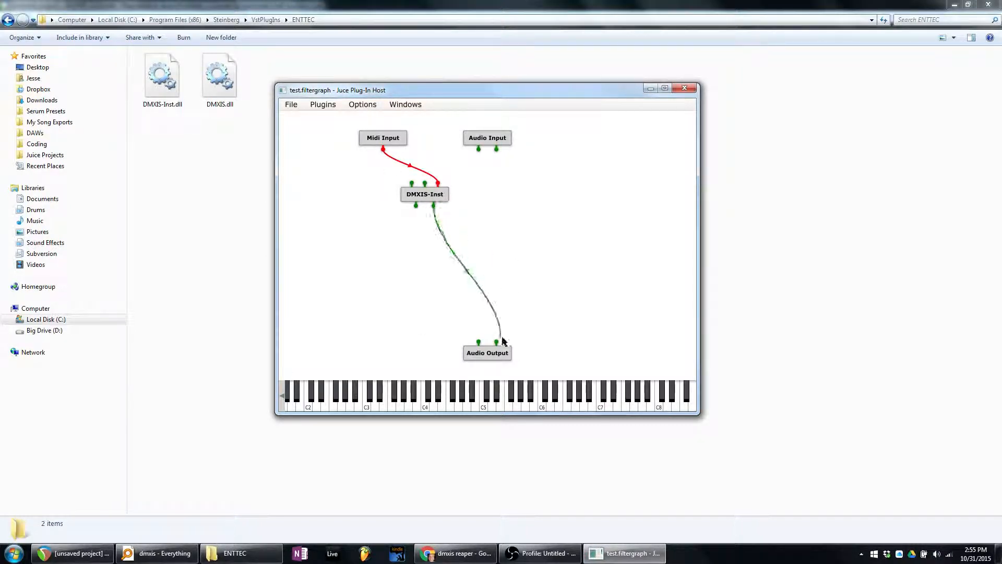
{"action": "left_click", "coordinate": [416, 210]}
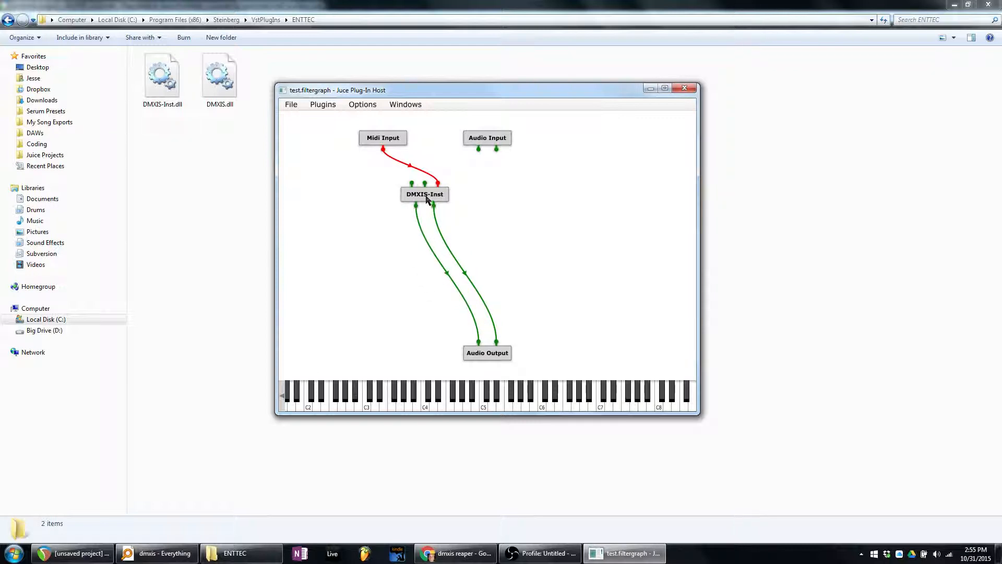
- Confirm the DMXIS-Inst editor panel opens fine, close it, and bring REAPER frontmost
{"action": "double_click", "coordinate": [424, 194]}
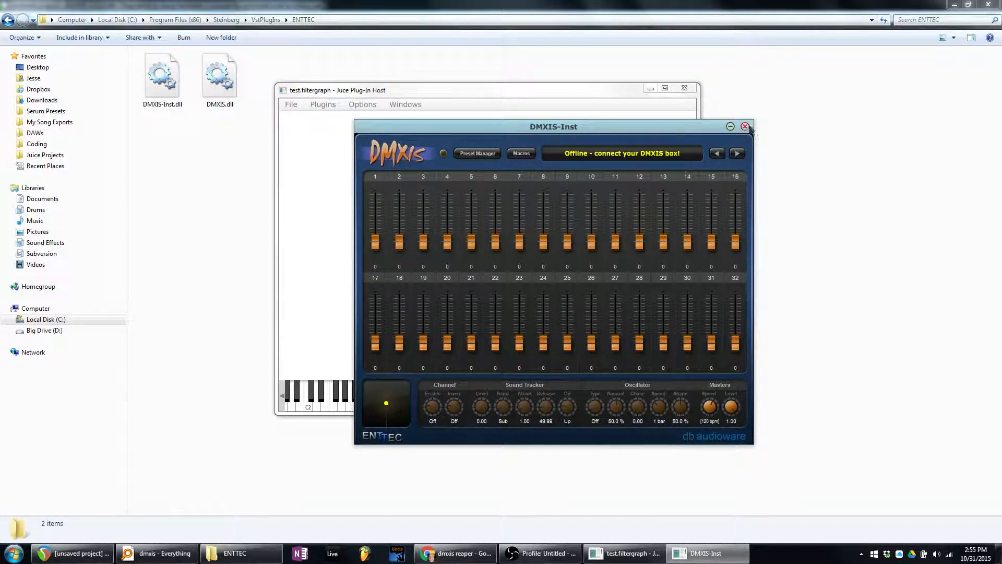
{"action": "left_click", "coordinate": [744, 127]}
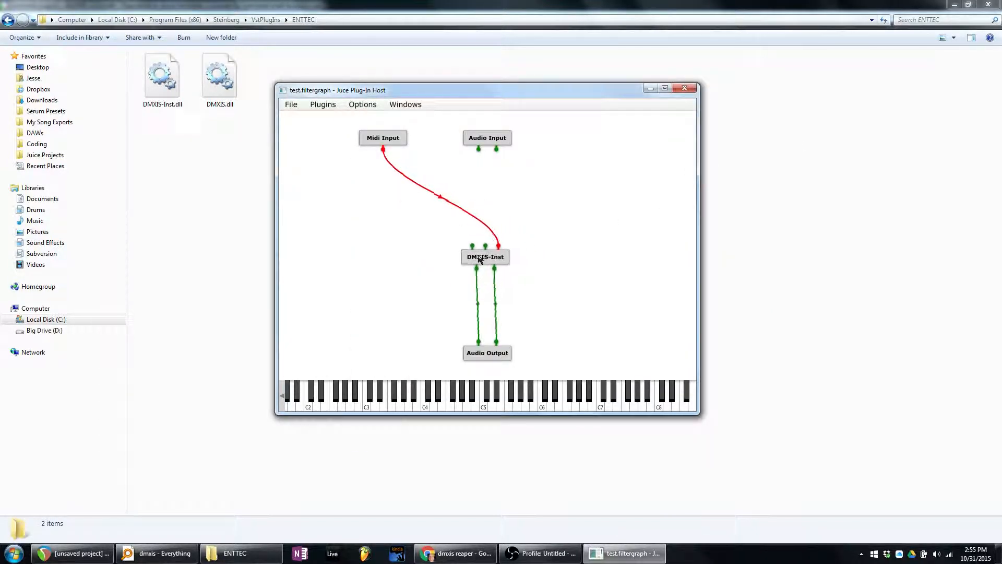
{"action": "left_click", "coordinate": [70, 553]}
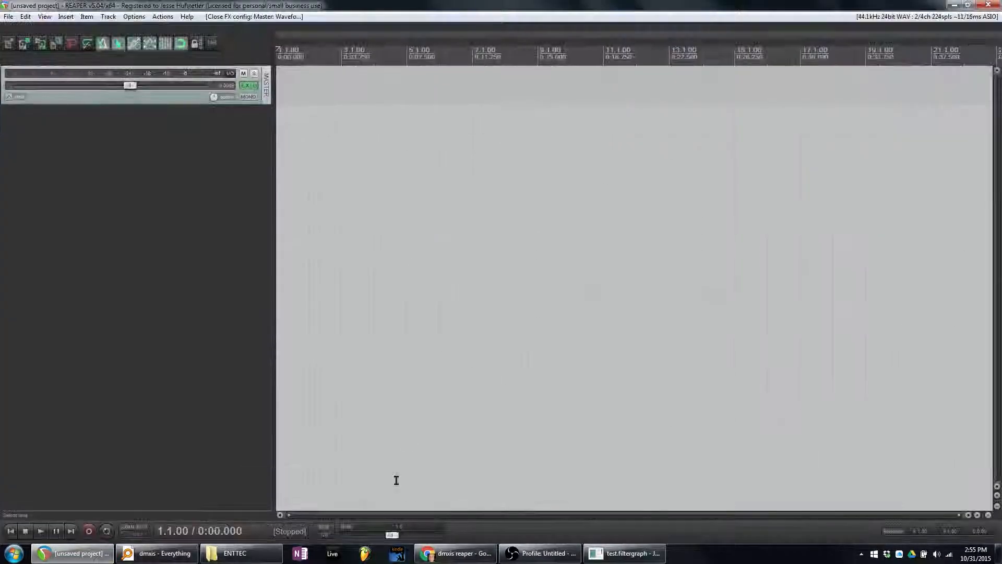
{"action": "mouse_move", "coordinate": [540, 553]}
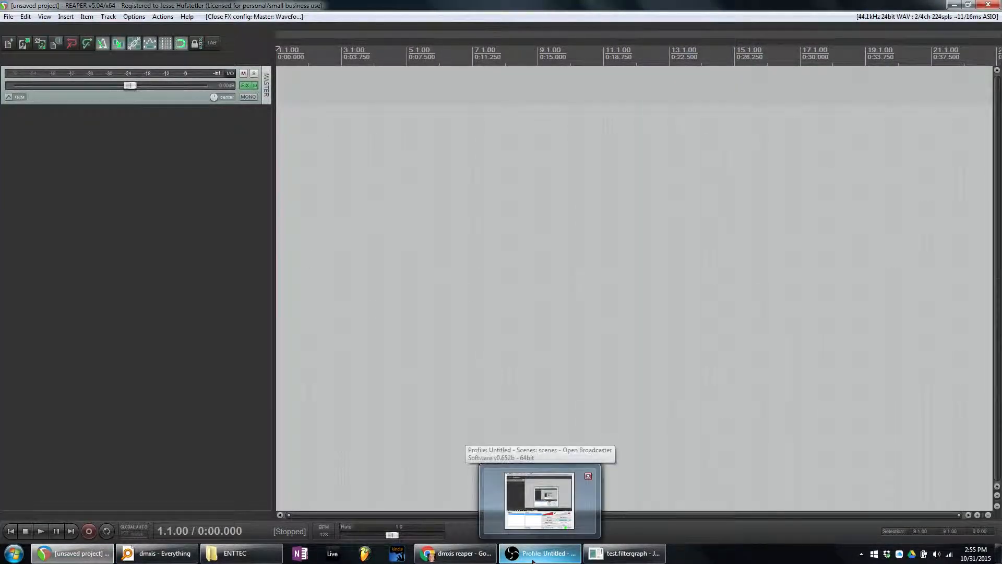